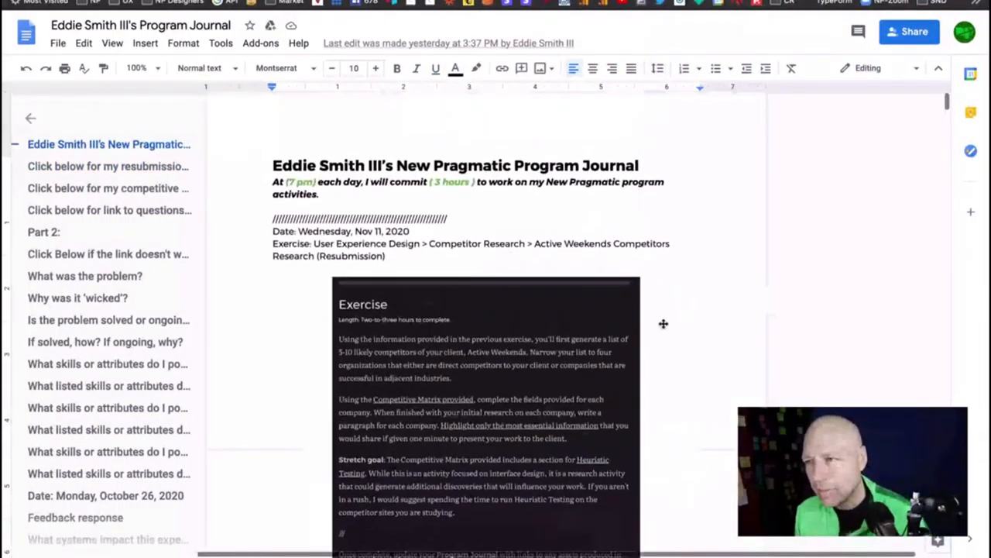
{"action": "mouse_move", "coordinate": [857, 228]}
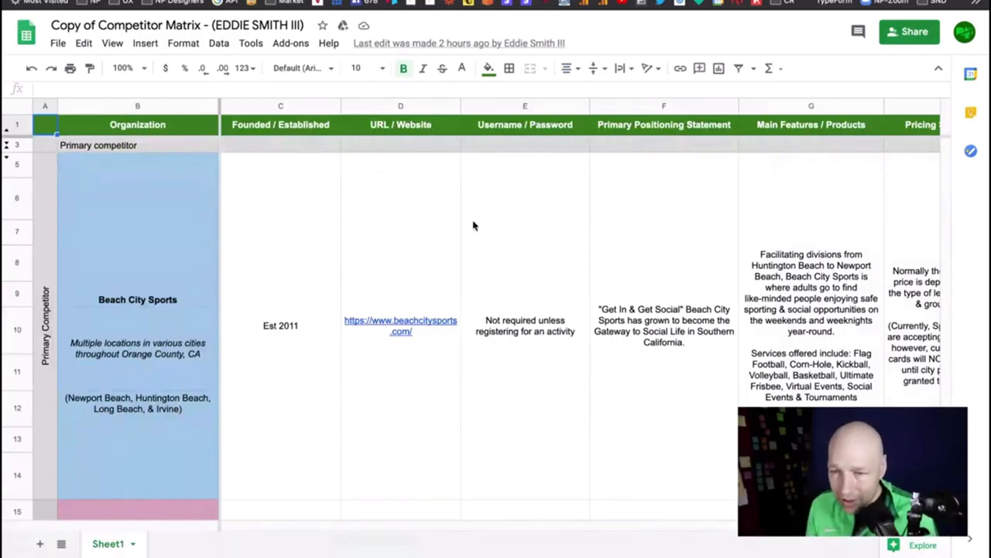
{"action": "mouse_move", "coordinate": [166, 277]}
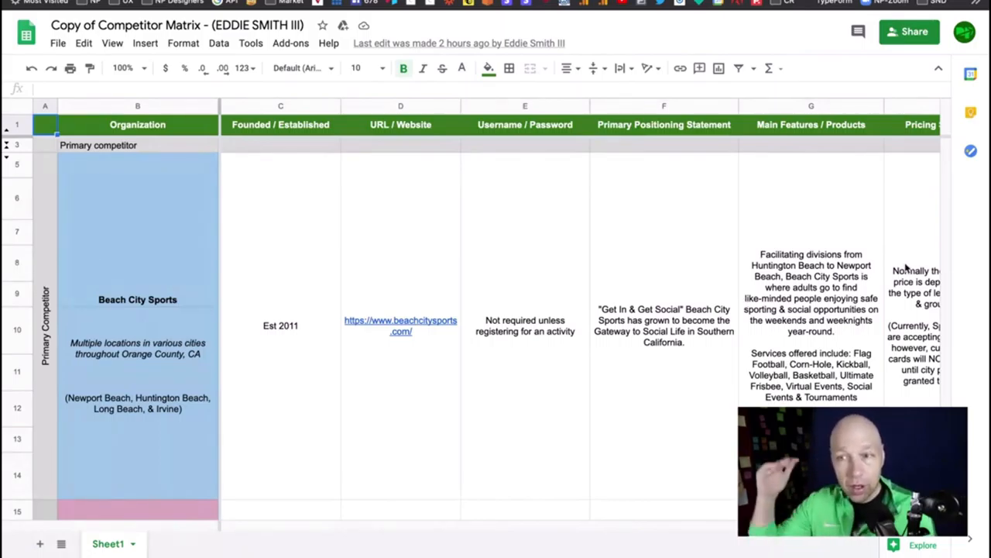
- Scroll through the Balboa Ski, Volitude Sports and Newport Beach Recreation competitor rows
{"action": "scroll", "scroll_direction": "down", "scroll_amount": 3}
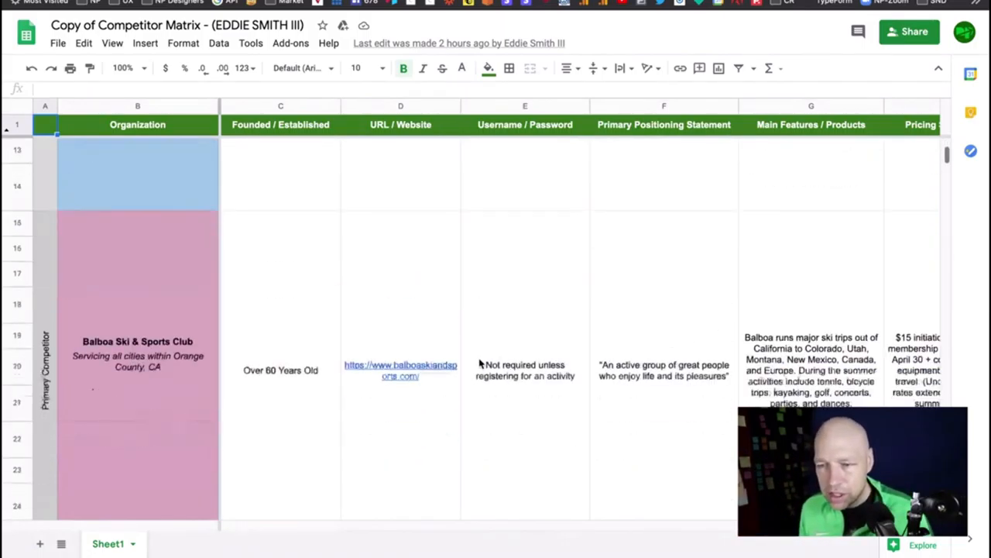
{"action": "scroll", "scroll_direction": "down", "scroll_amount": 3}
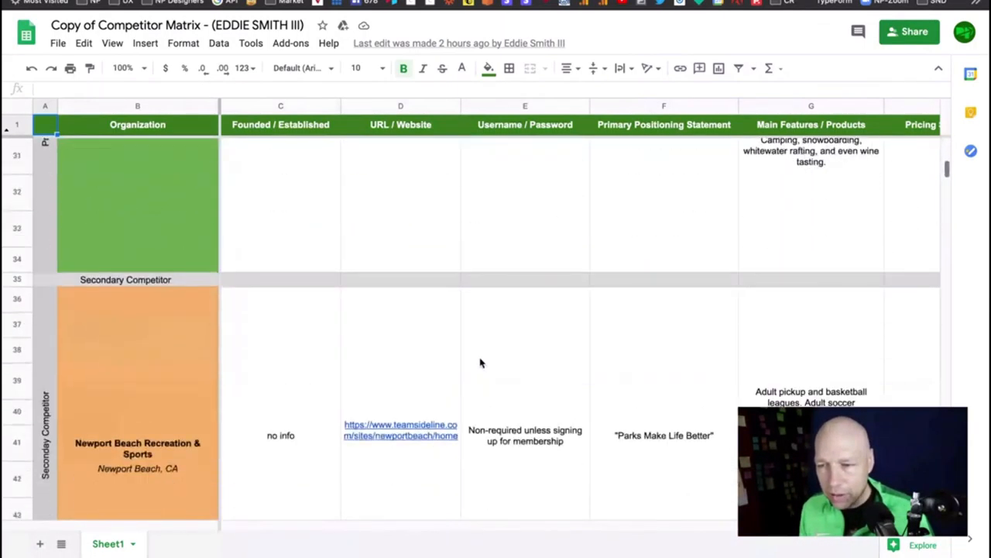
{"action": "scroll", "scroll_direction": "down", "scroll_amount": 3}
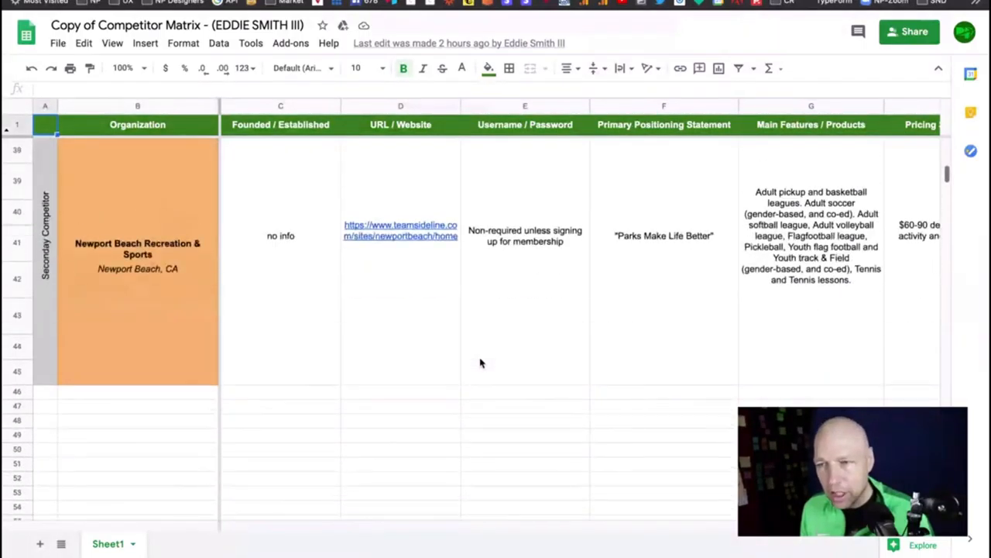
{"action": "scroll", "scroll_direction": "up", "scroll_amount": 3}
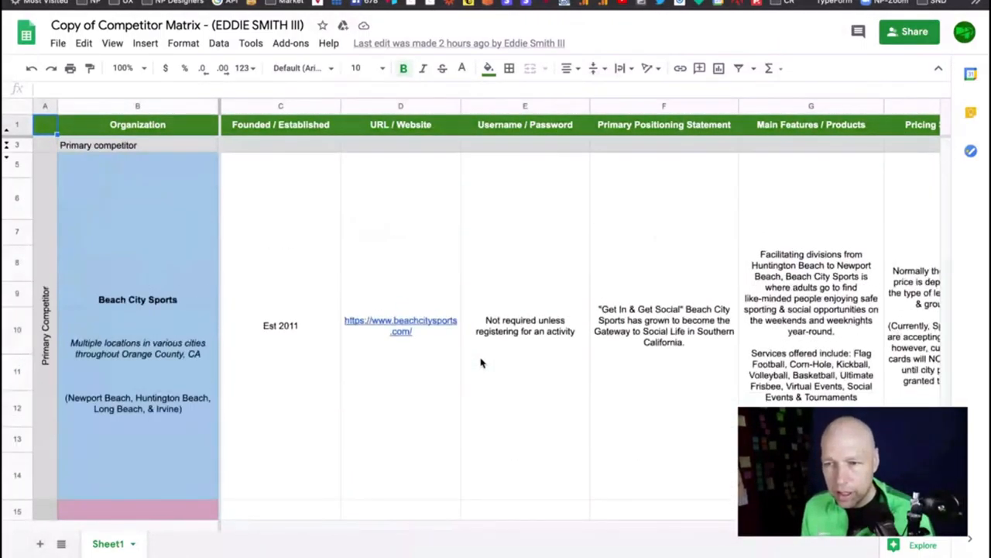
{"action": "scroll", "scroll_direction": "down", "scroll_amount": 3}
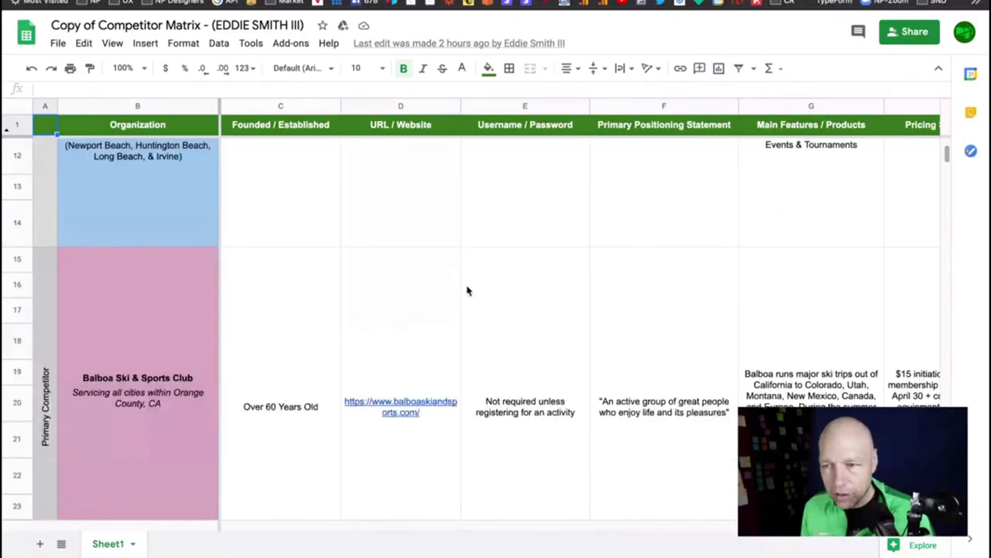
{"action": "scroll", "scroll_direction": "down", "scroll_amount": 3}
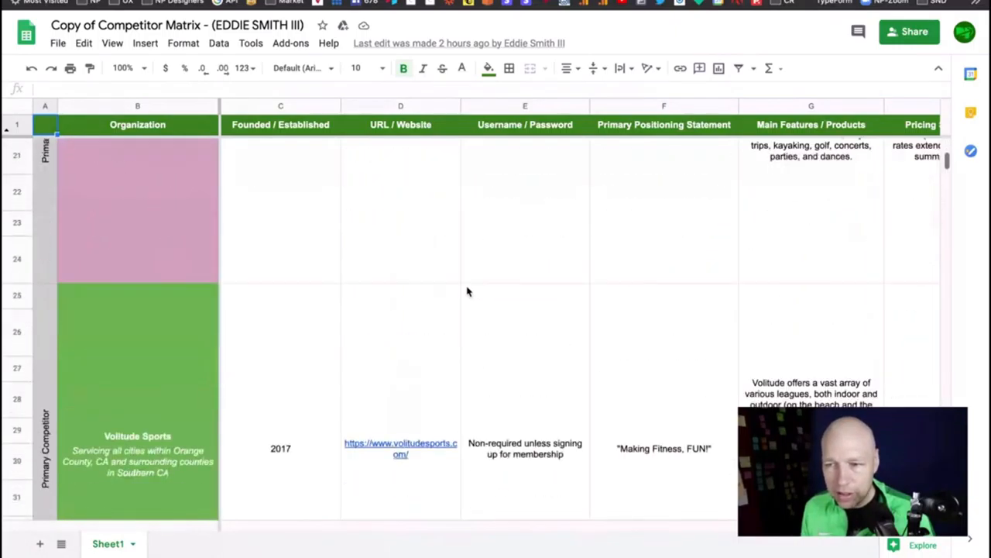
{"action": "scroll", "scroll_direction": "down", "scroll_amount": 3}
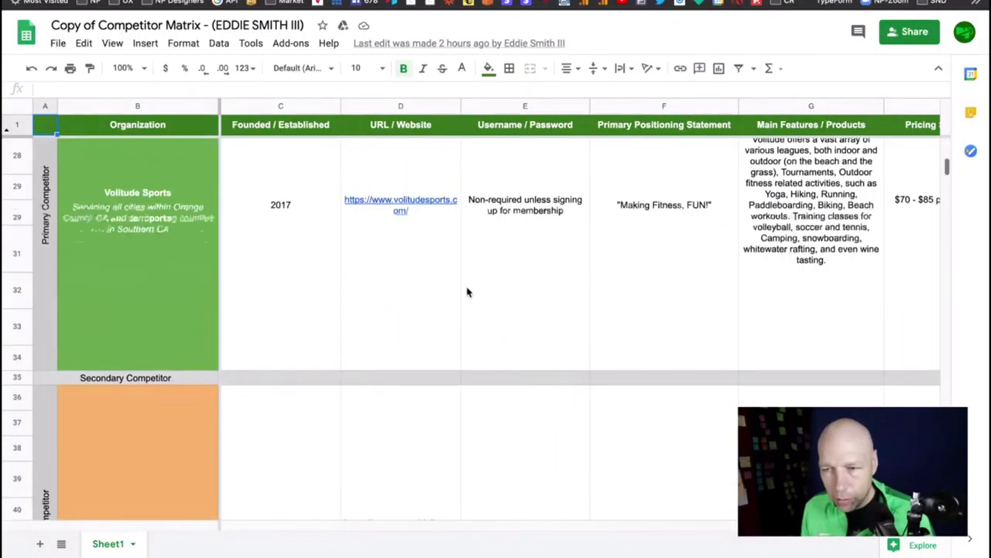
{"action": "scroll", "scroll_direction": "down", "scroll_amount": 3}
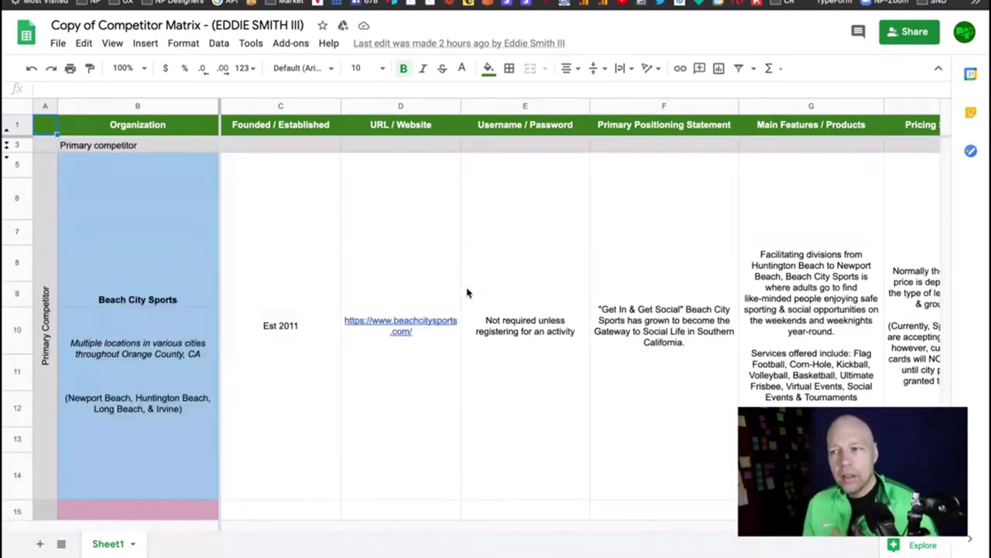
{"action": "mouse_move", "coordinate": [518, 247]}
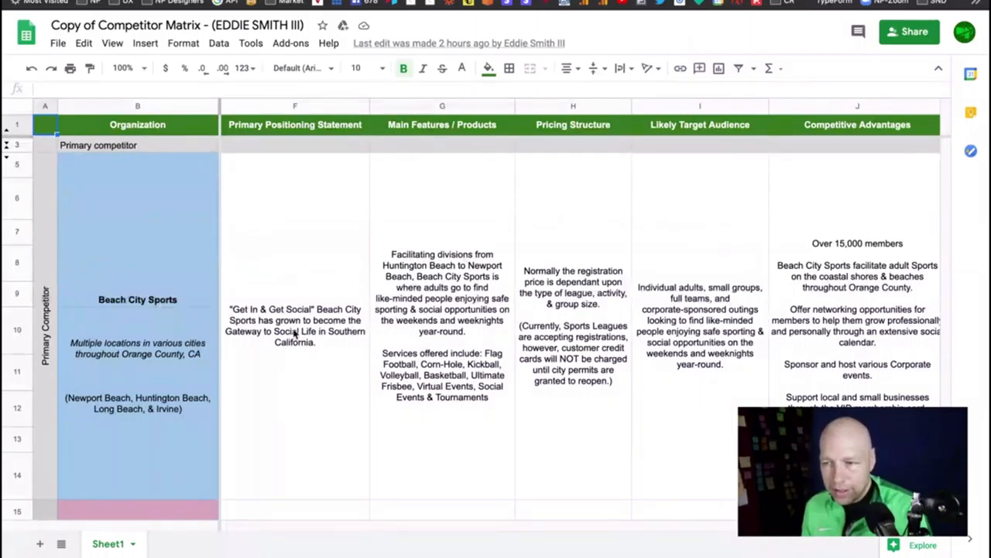
{"action": "scroll", "scroll_direction": "down", "scroll_amount": 3}
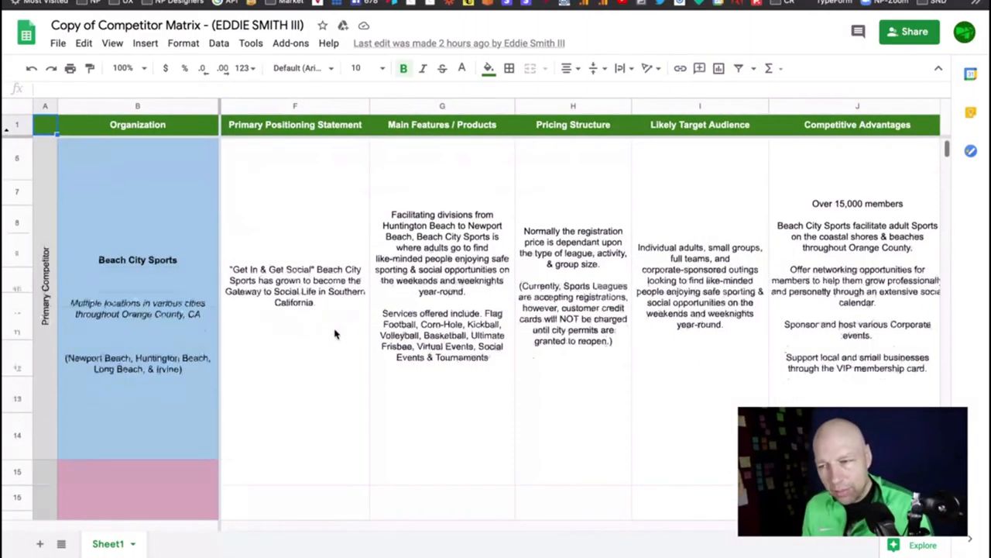
{"action": "scroll", "scroll_direction": "down", "scroll_amount": 3}
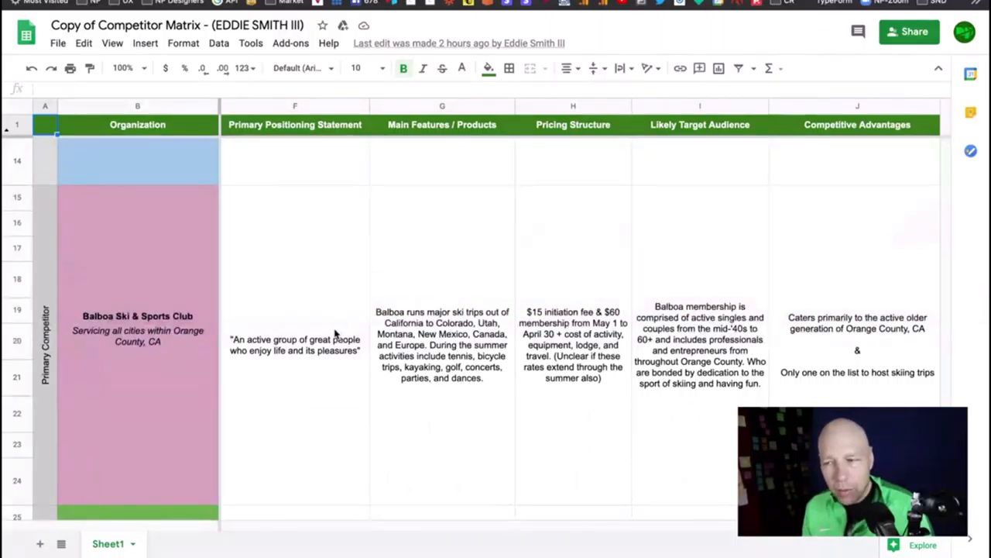
{"action": "scroll", "scroll_direction": "down", "scroll_amount": 3}
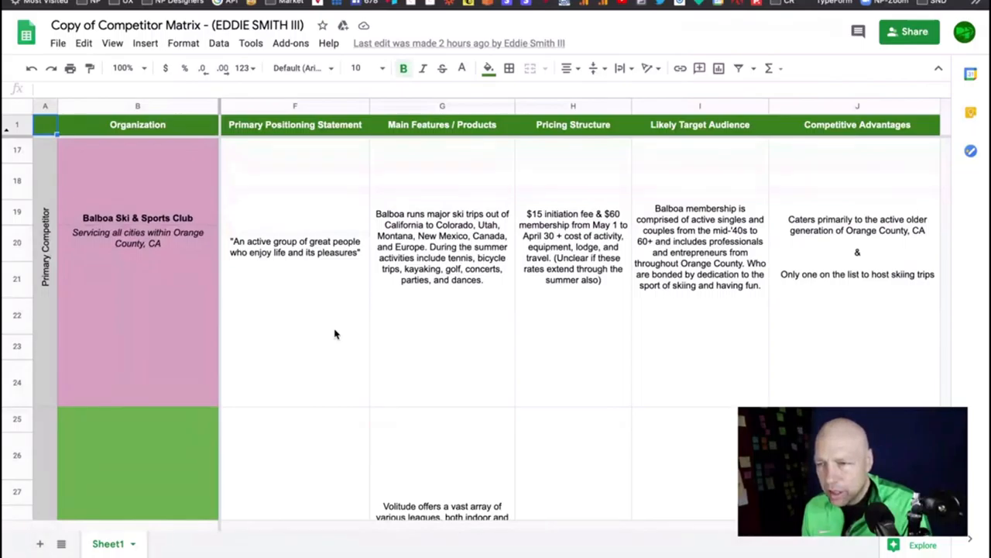
{"action": "mouse_move", "coordinate": [242, 254]}
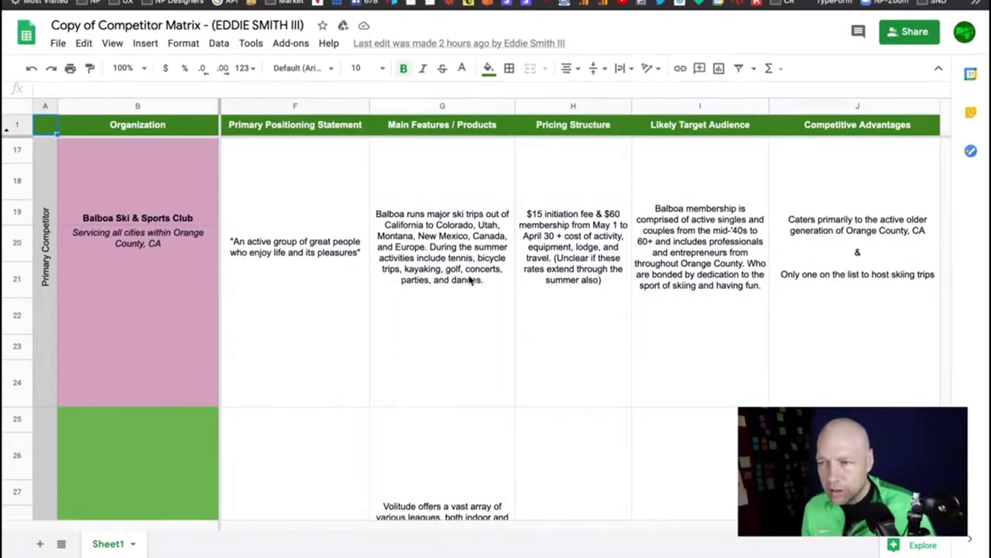
{"action": "scroll", "scroll_direction": "down", "scroll_amount": 3}
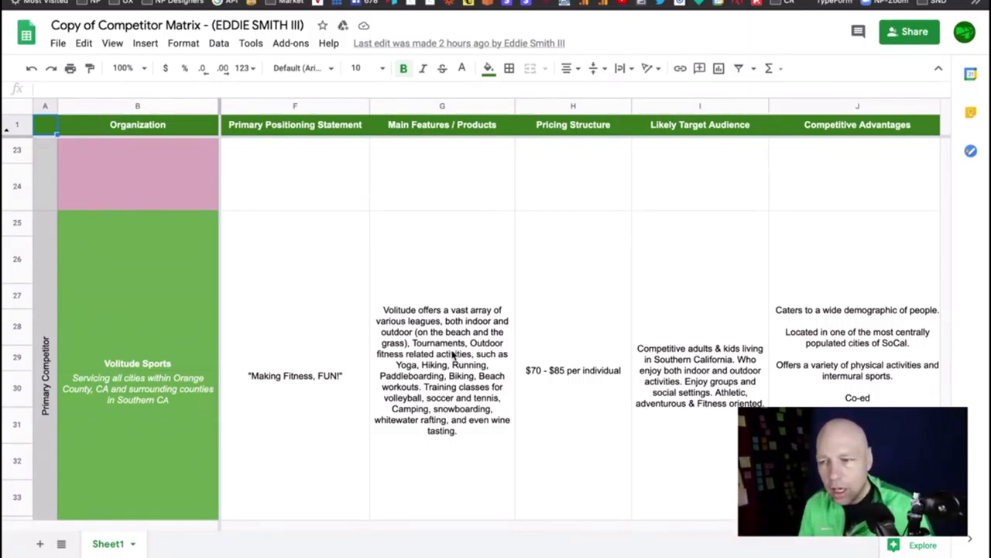
{"action": "scroll", "scroll_direction": "down", "scroll_amount": 3}
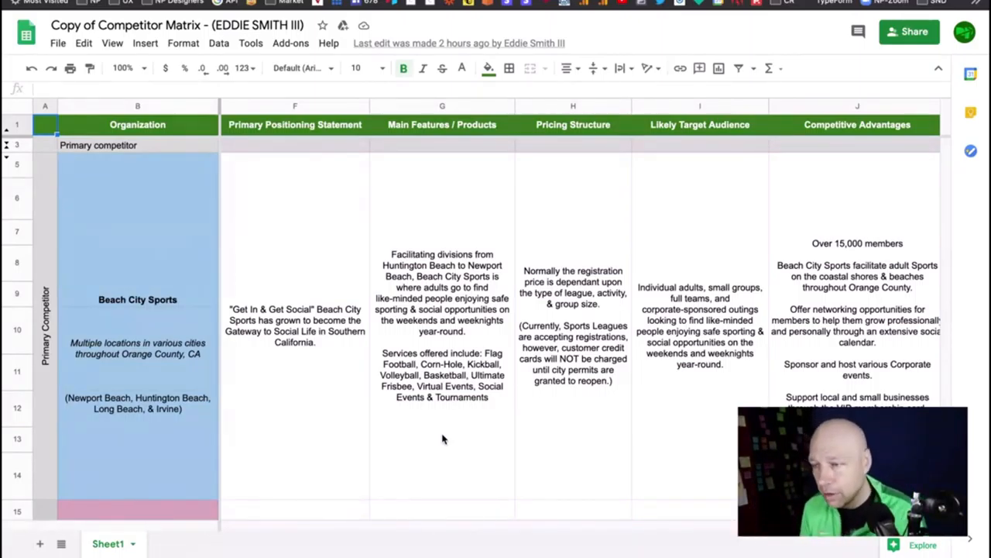
- Scroll past Balboa and Volitude to Beach City Sports' heuristic testing Yes answers and notes
{"action": "scroll", "scroll_direction": "right", "scroll_amount": 3}
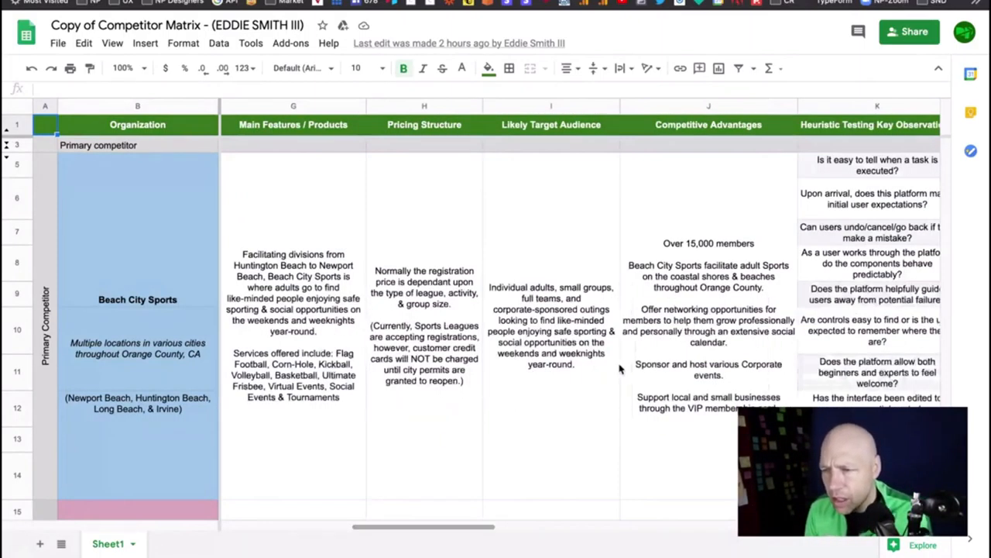
{"action": "mouse_move", "coordinate": [425, 169]}
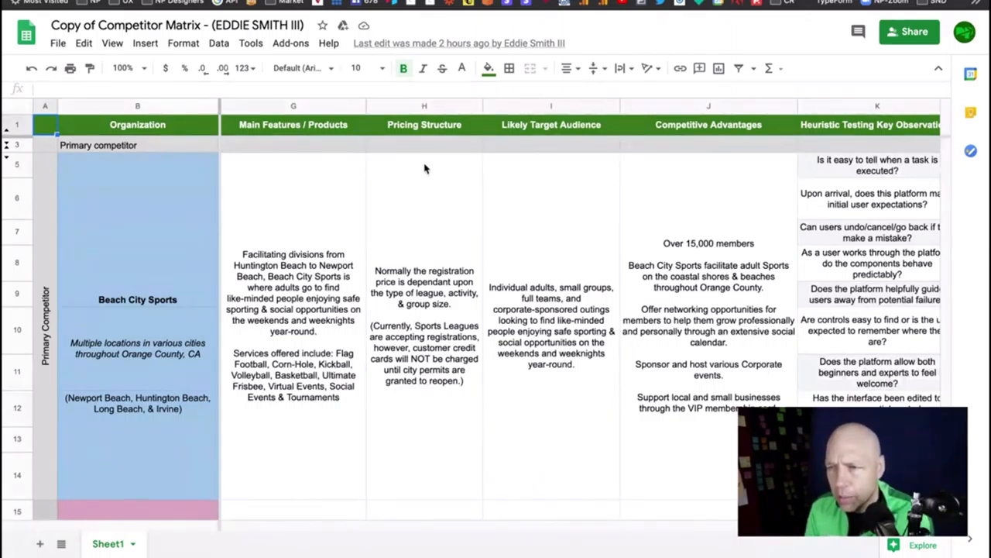
{"action": "mouse_move", "coordinate": [409, 302]}
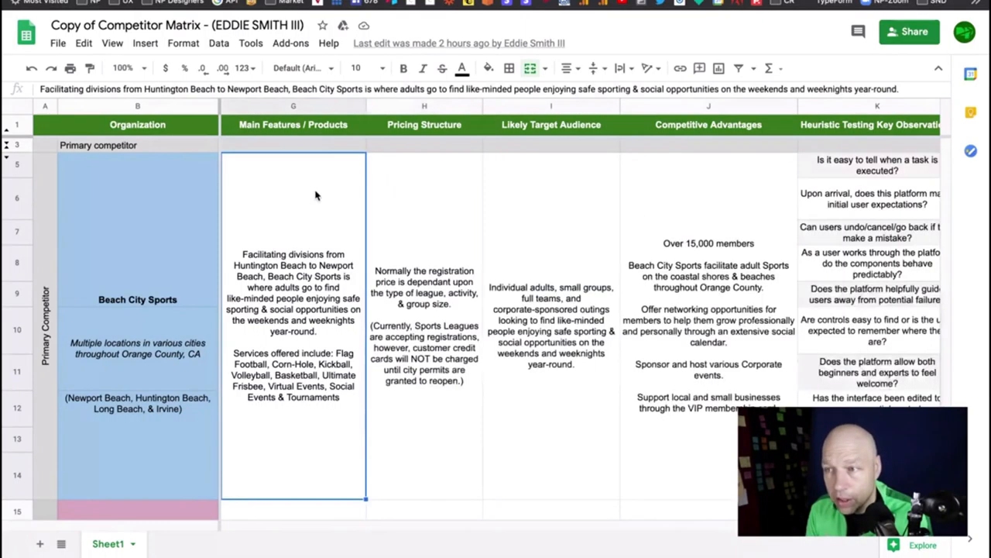
{"action": "mouse_move", "coordinate": [412, 248]}
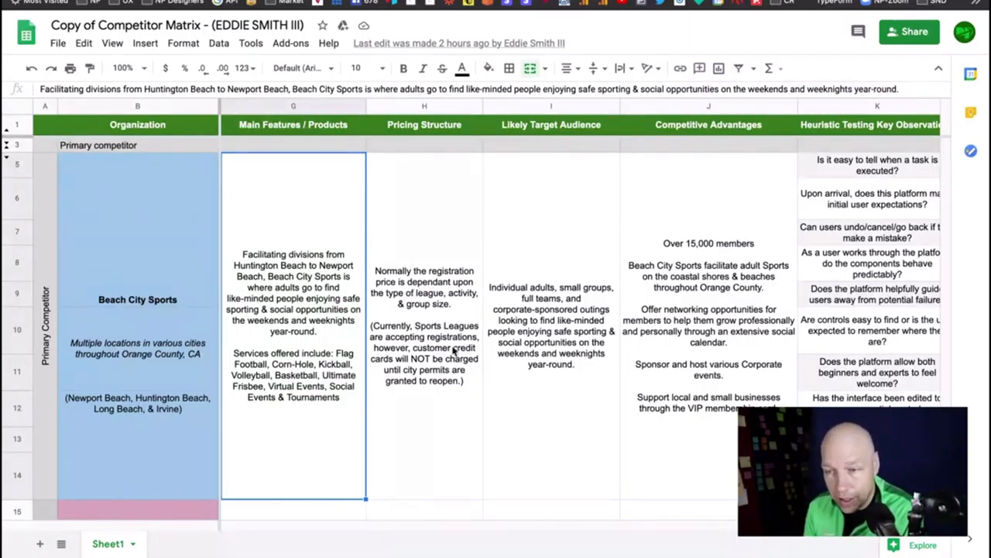
{"action": "scroll", "scroll_direction": "down", "scroll_amount": 3}
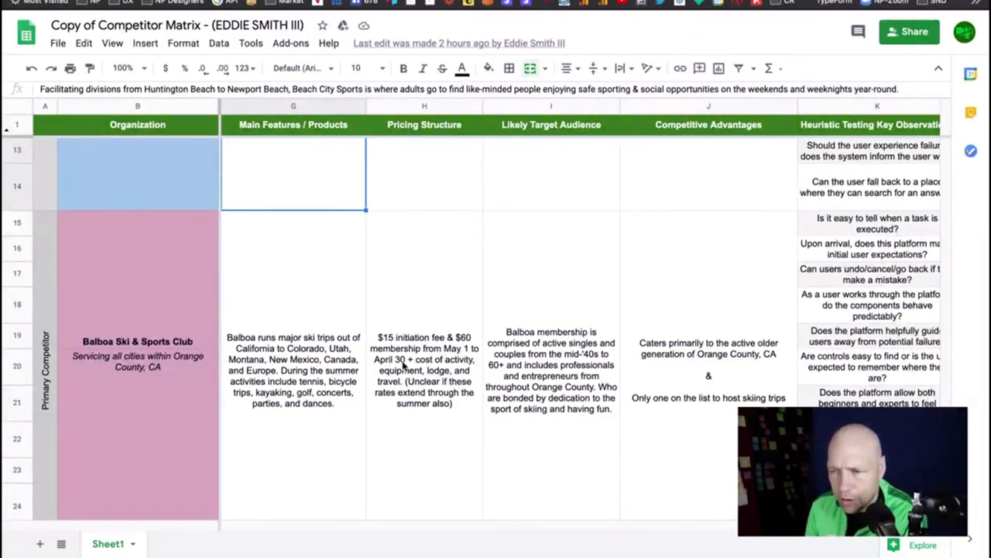
{"action": "mouse_move", "coordinate": [441, 368]}
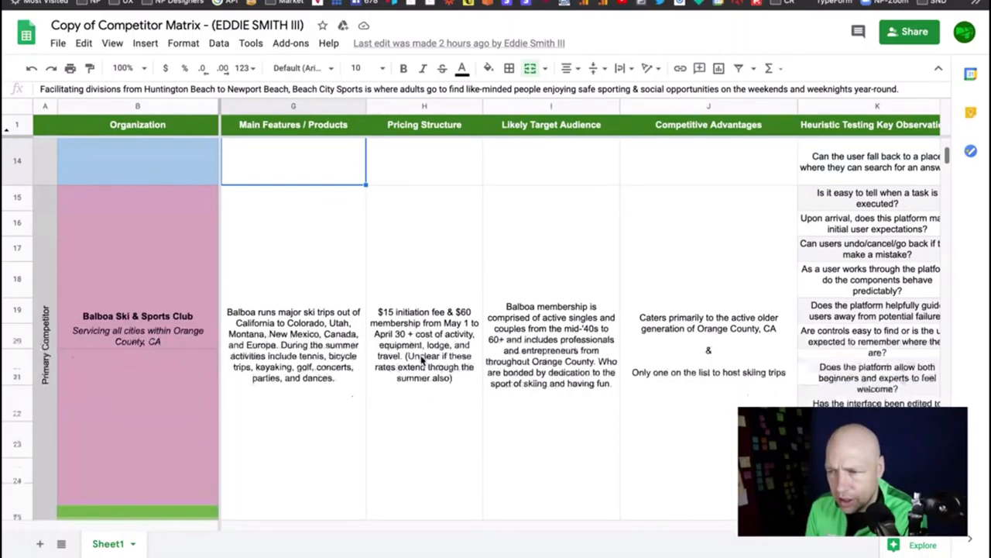
{"action": "scroll", "scroll_direction": "down", "scroll_amount": 3}
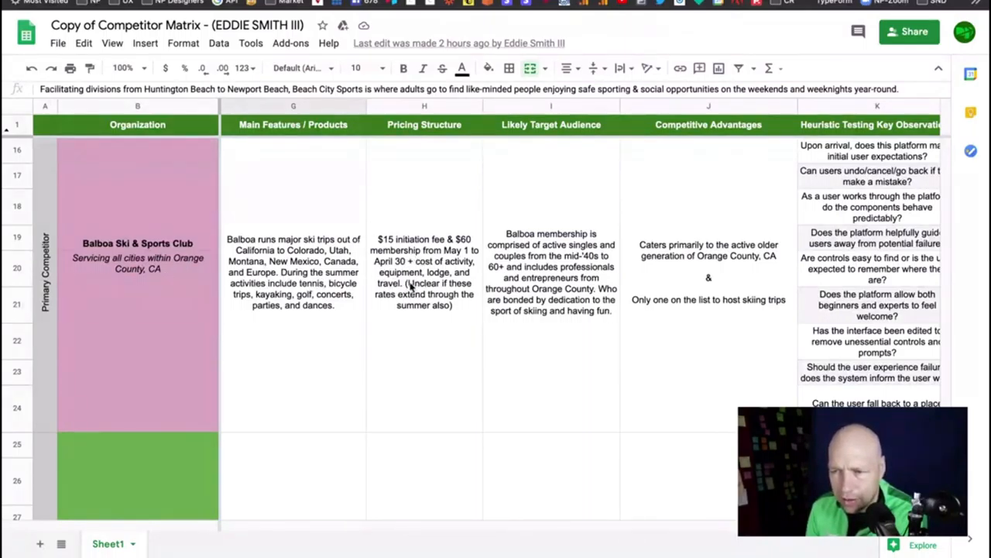
{"action": "scroll", "scroll_direction": "down", "scroll_amount": 3}
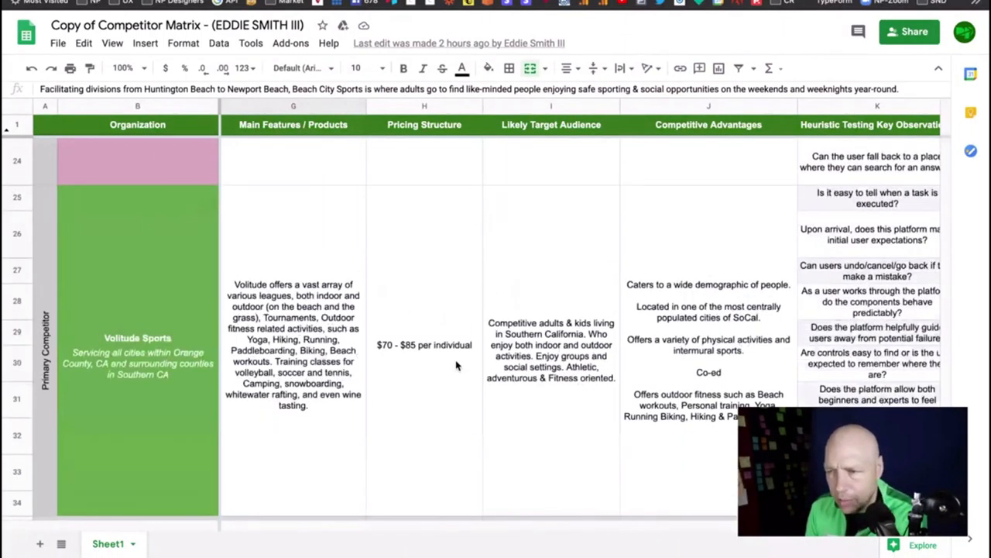
{"action": "scroll", "scroll_direction": "down", "scroll_amount": 3}
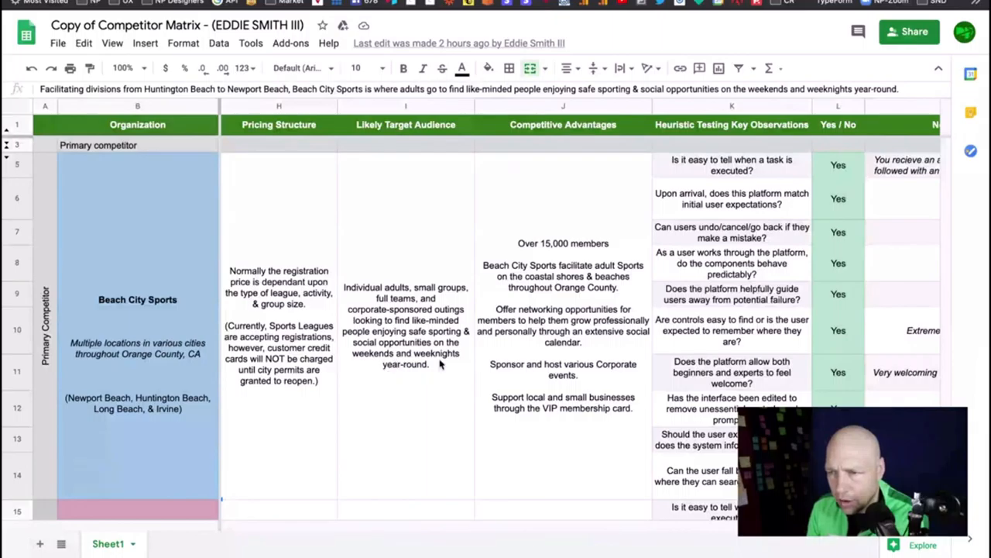
{"action": "mouse_move", "coordinate": [590, 350]}
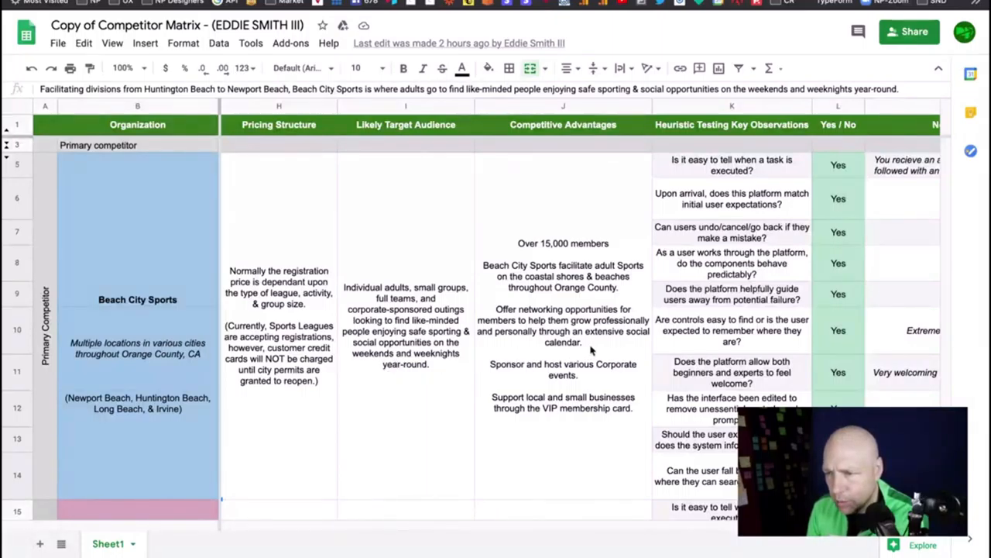
- Scroll right to Beach City Sports' Notes, Short summary and Questions for Future Consideration columns
{"action": "scroll", "scroll_direction": "right", "scroll_amount": 3}
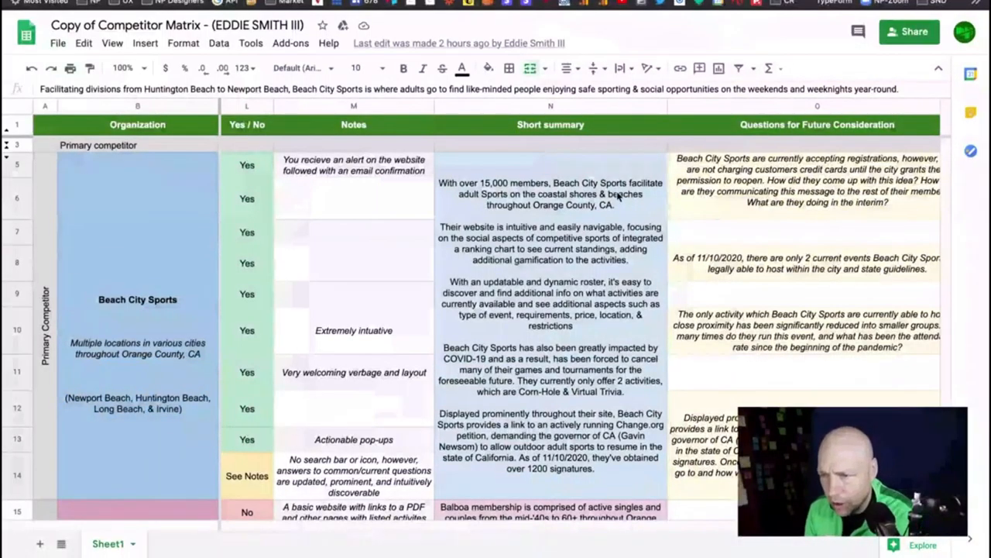
{"action": "mouse_move", "coordinate": [608, 402]}
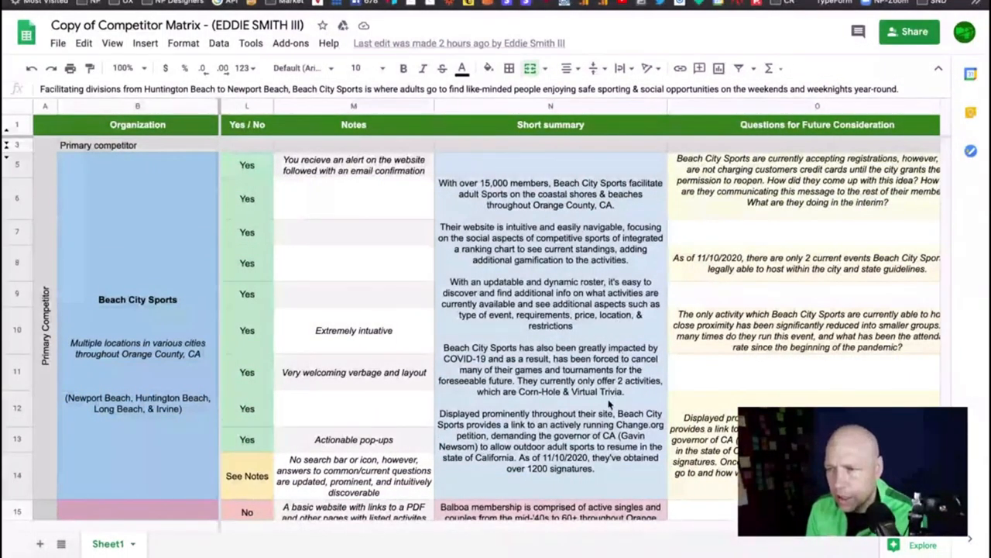
{"action": "mouse_move", "coordinate": [577, 230]}
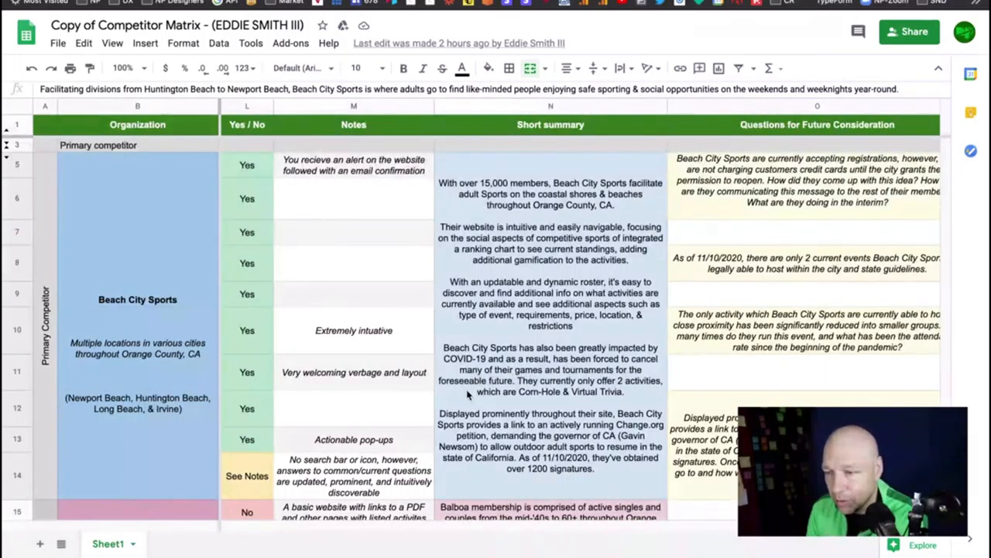
{"action": "mouse_move", "coordinate": [579, 389]}
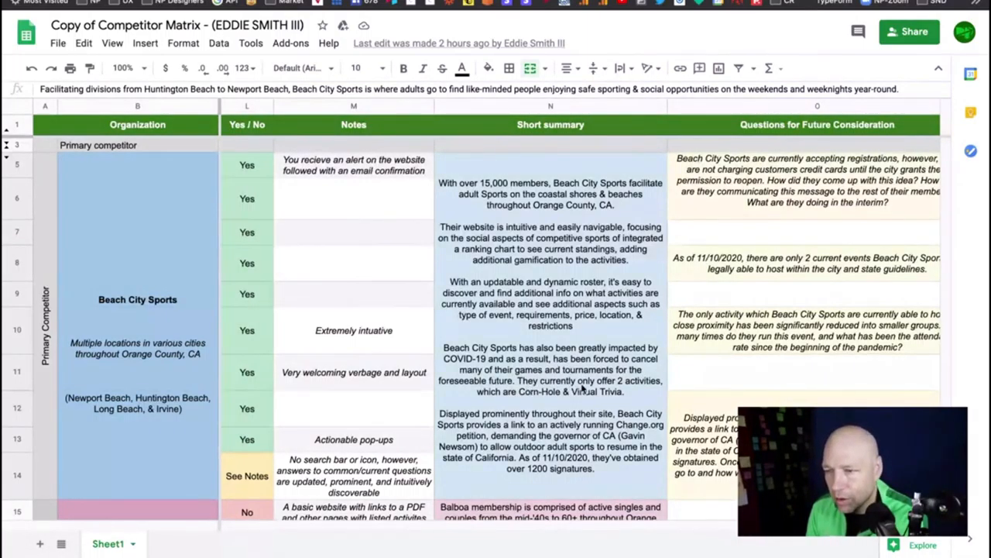
{"action": "mouse_move", "coordinate": [527, 403]}
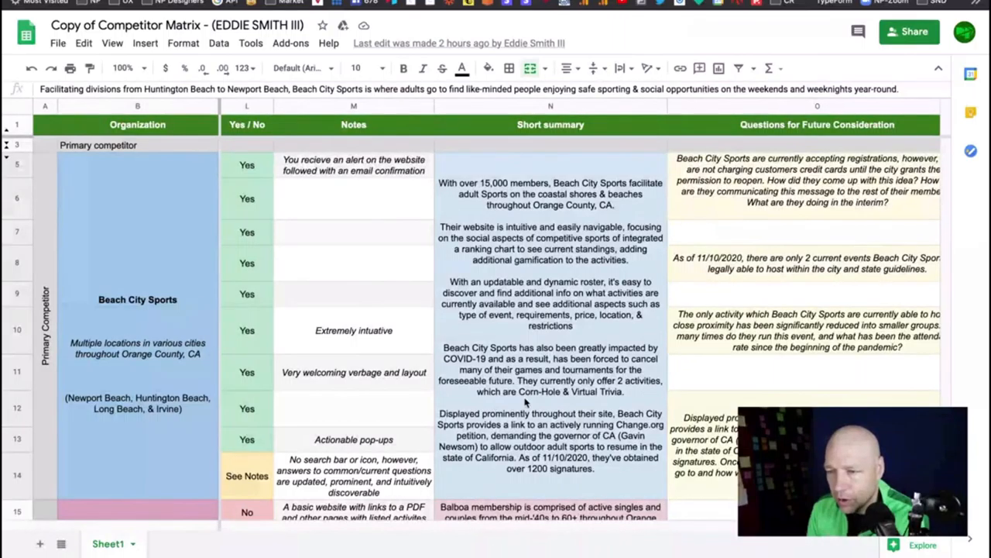
{"action": "mouse_move", "coordinate": [557, 457]}
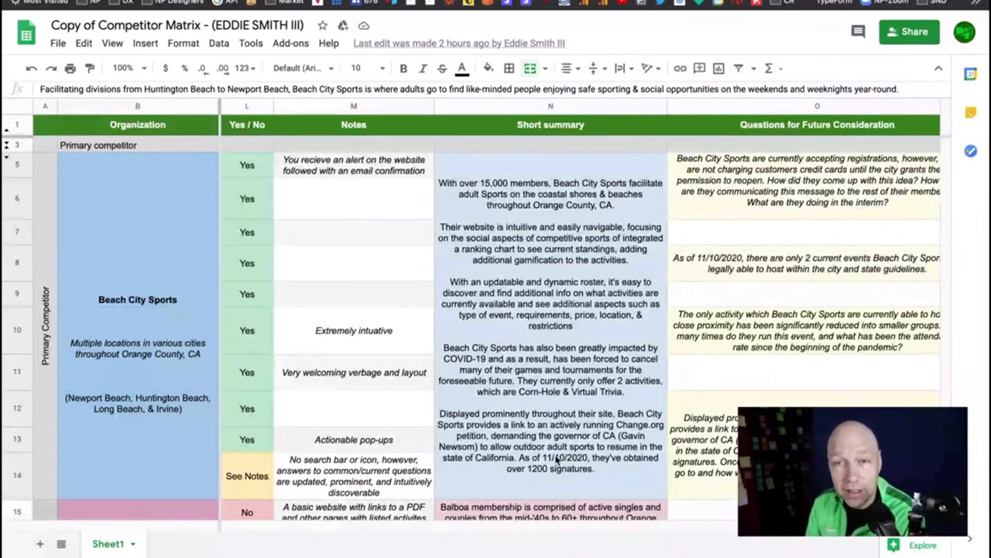
- Scroll down to Balboa Ski & Sports Club and select its Short summary cell
{"action": "scroll", "scroll_direction": "down", "scroll_amount": 3}
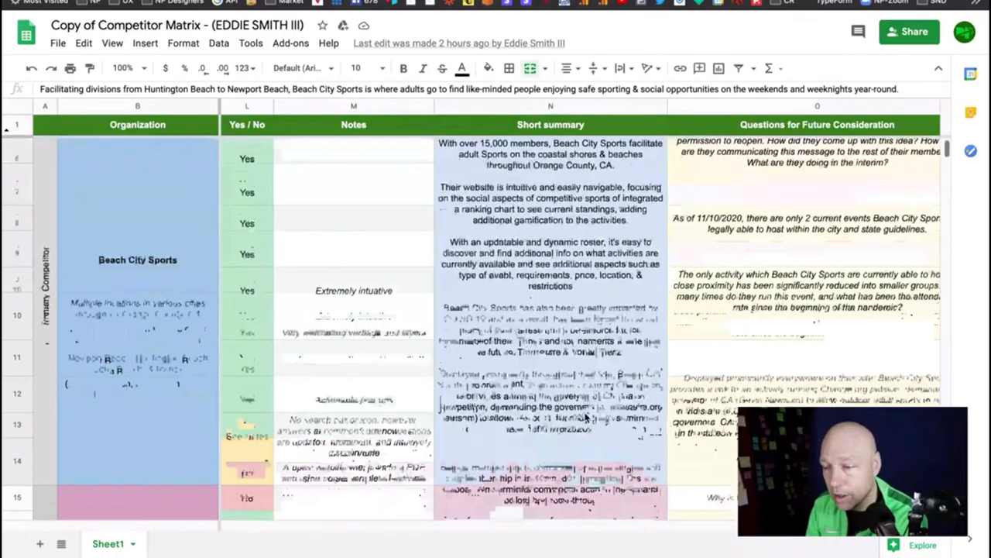
{"action": "scroll", "scroll_direction": "down", "scroll_amount": 3}
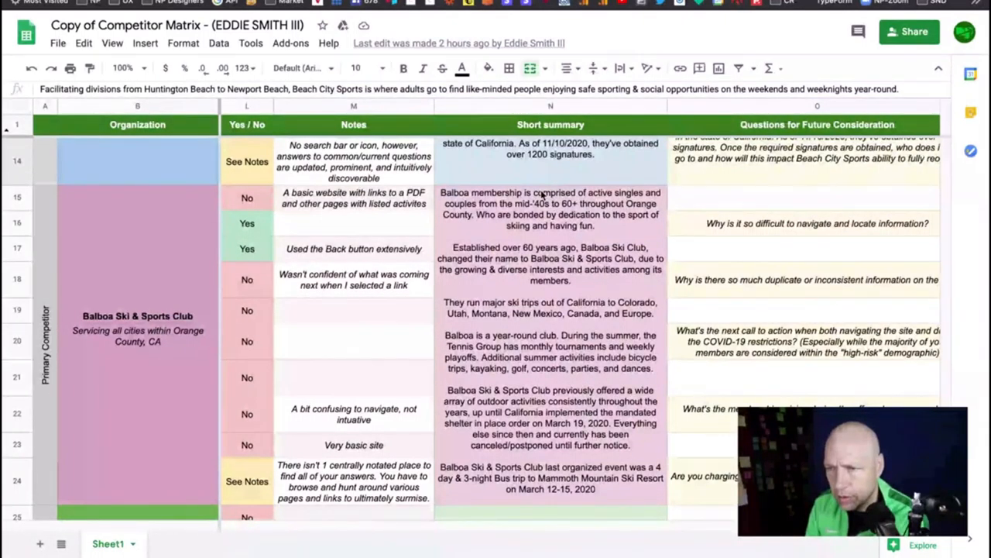
{"action": "mouse_move", "coordinate": [569, 268]}
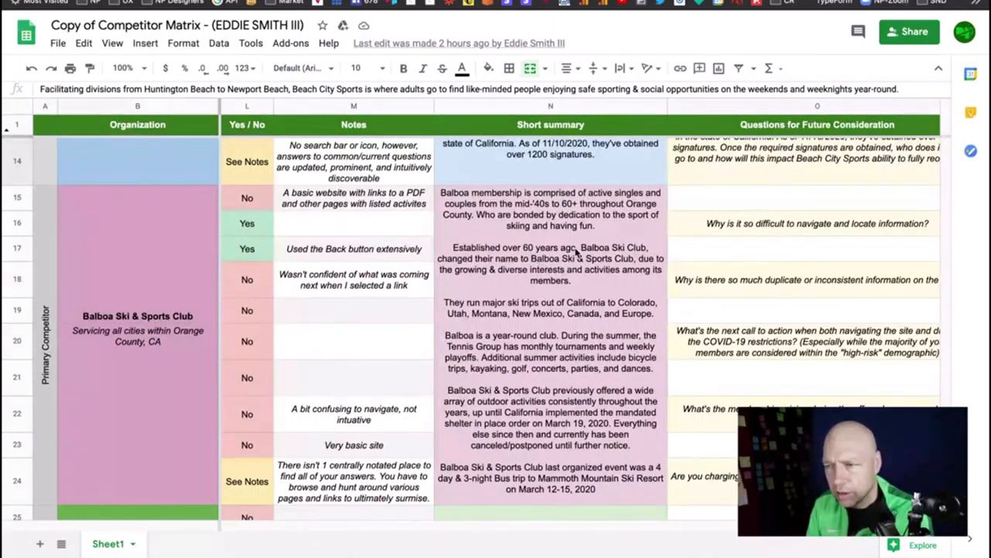
{"action": "mouse_move", "coordinate": [611, 341]}
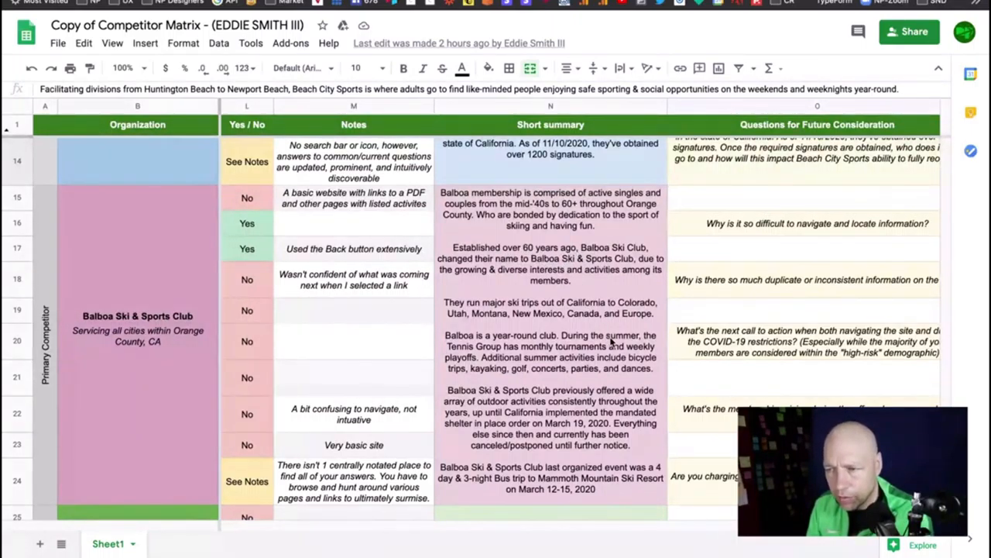
{"action": "mouse_move", "coordinate": [584, 477]}
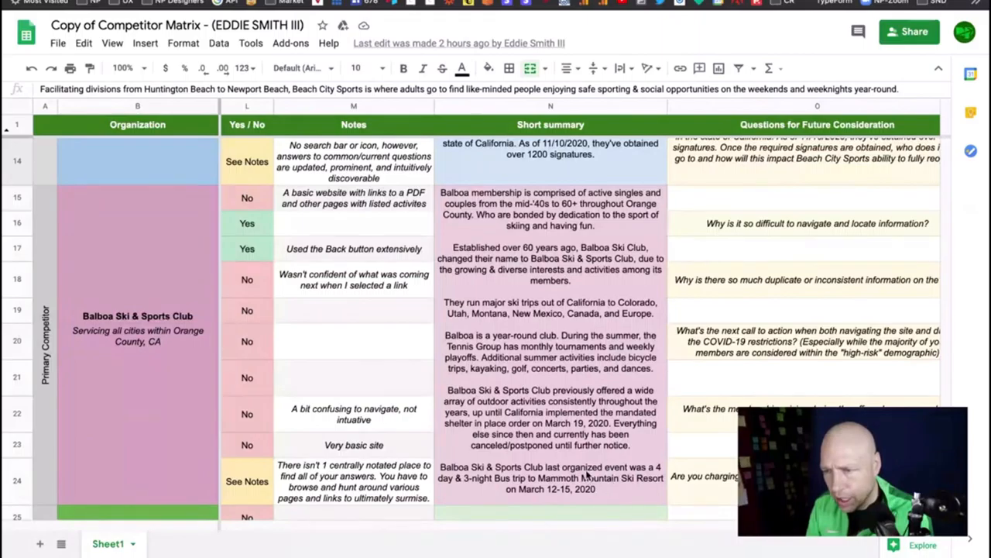
{"action": "left_click", "coordinate": [551, 209]}
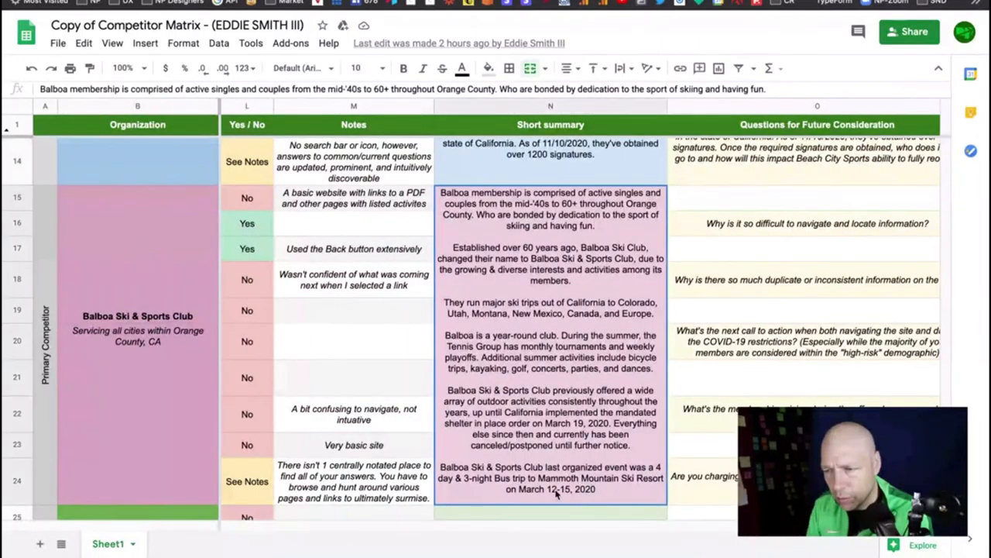
{"action": "mouse_move", "coordinate": [604, 494]}
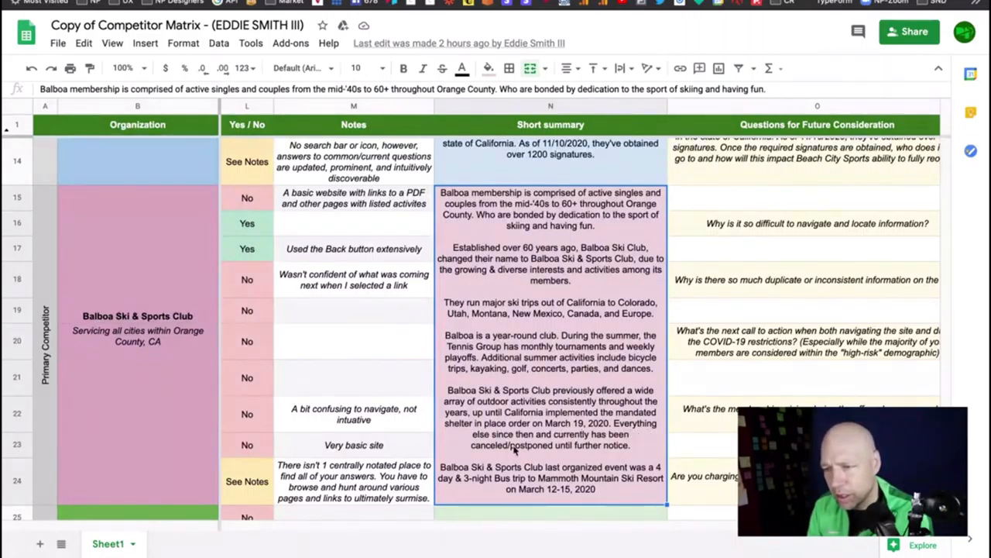
{"action": "mouse_move", "coordinate": [550, 446]}
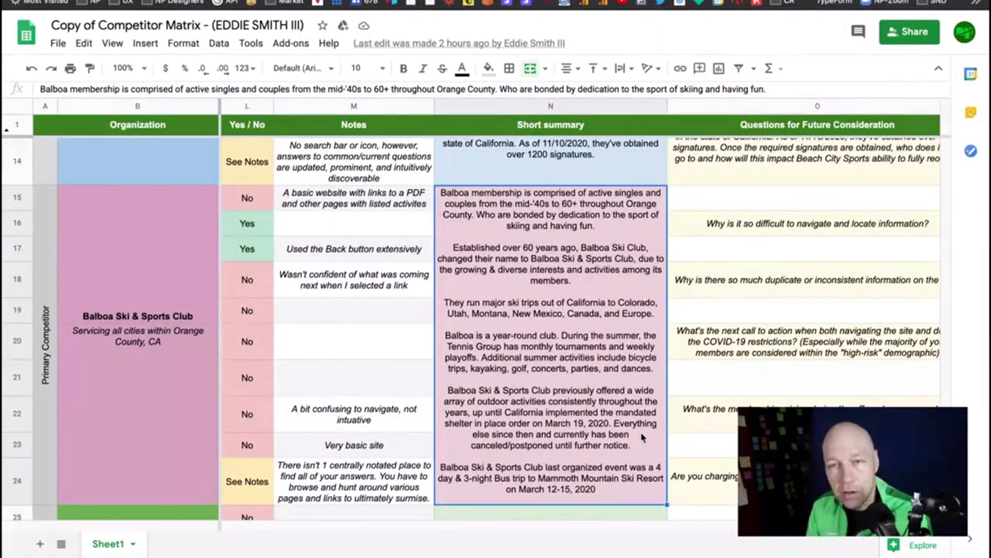
- Scroll down to the Volitude Sports and Newport Beach Recreation & Sports notes and summaries
{"action": "scroll", "scroll_direction": "down", "scroll_amount": 3}
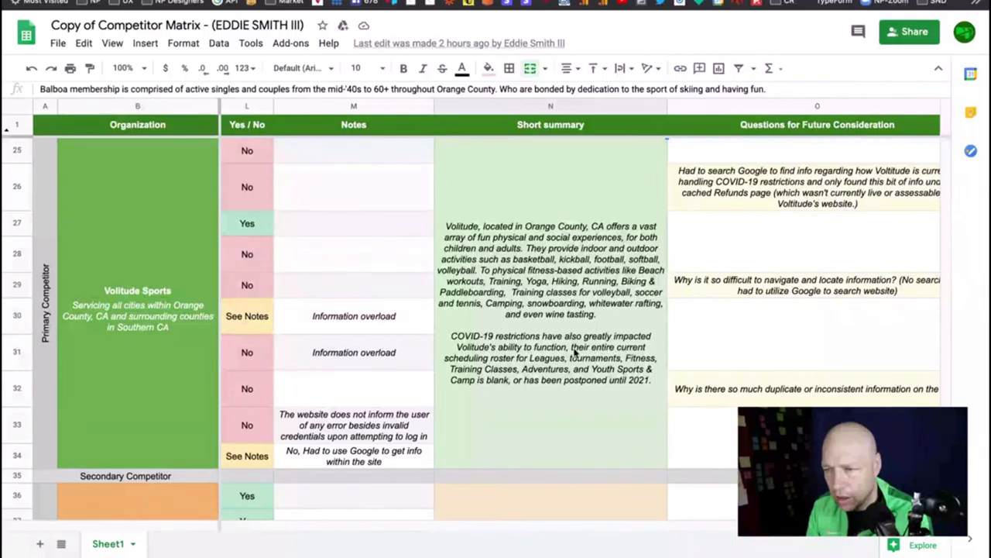
{"action": "mouse_move", "coordinate": [470, 370]}
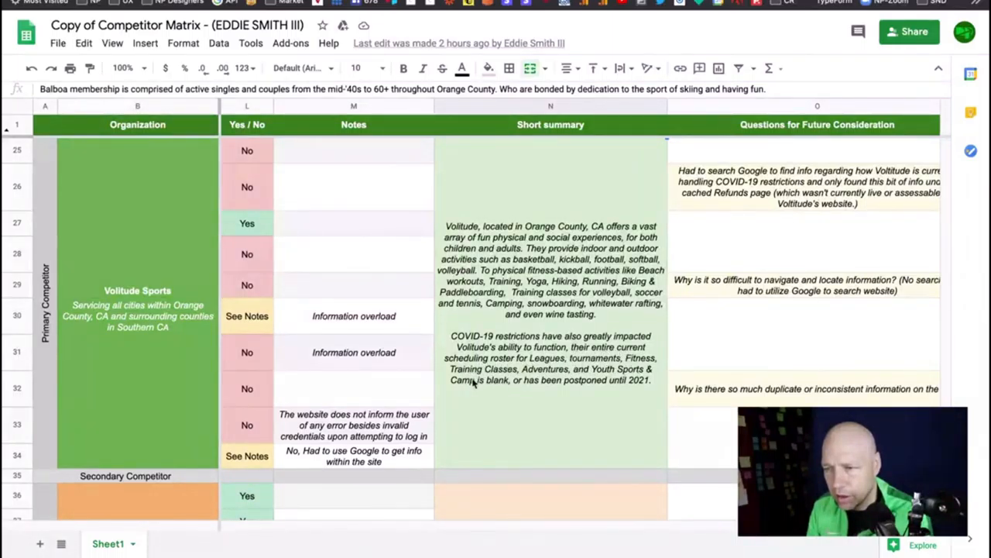
{"action": "mouse_move", "coordinate": [631, 392]}
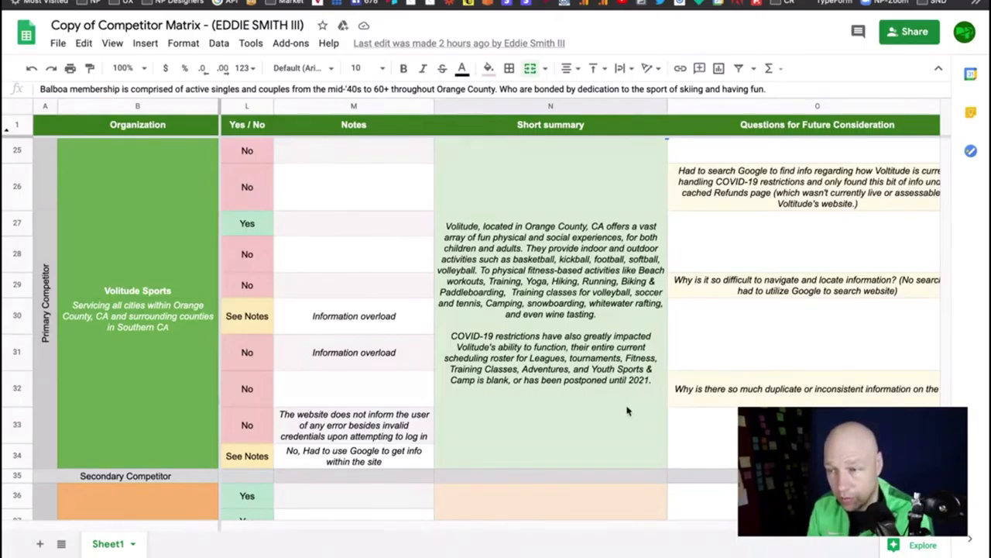
{"action": "scroll", "scroll_direction": "down", "scroll_amount": 3}
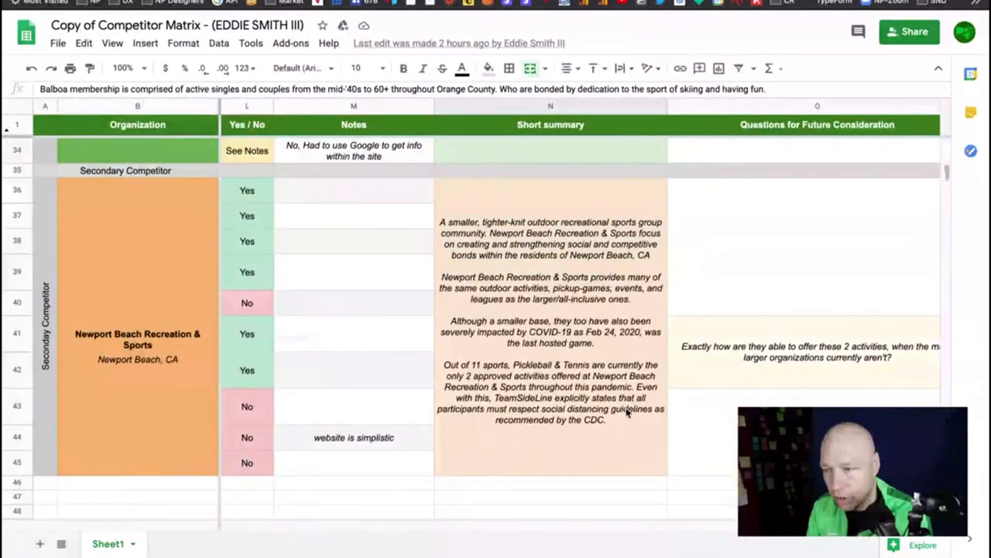
{"action": "mouse_move", "coordinate": [488, 335]}
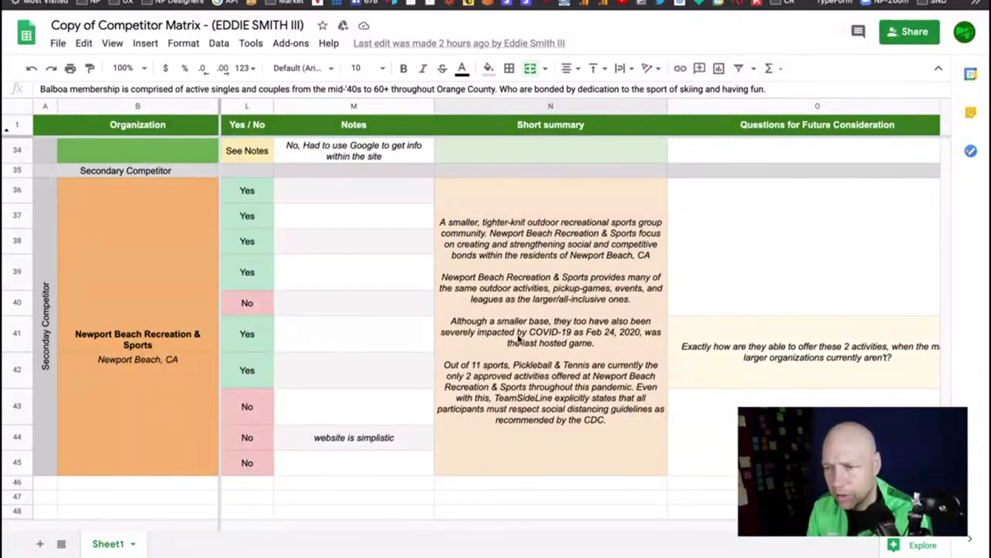
{"action": "mouse_move", "coordinate": [596, 341]}
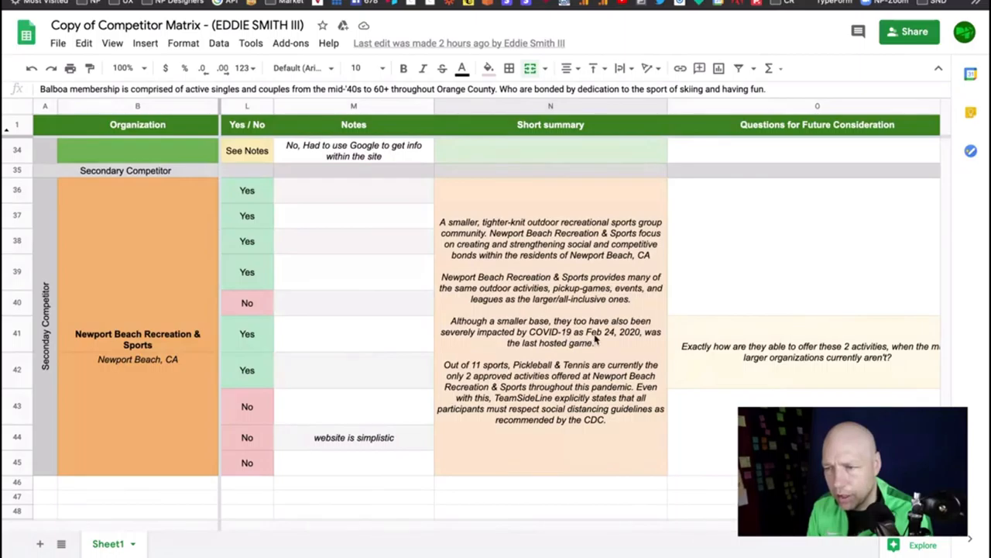
{"action": "mouse_move", "coordinate": [620, 347]}
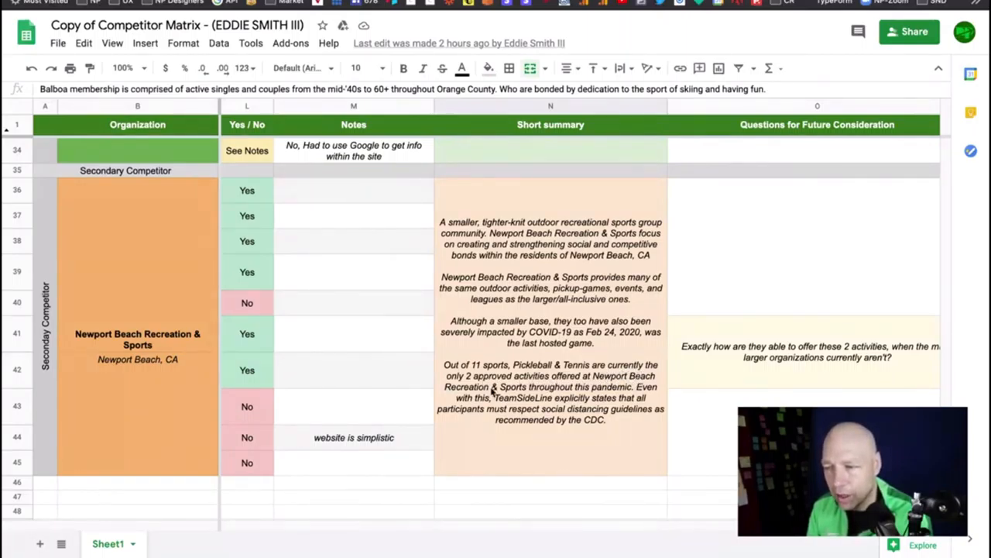
{"action": "mouse_move", "coordinate": [632, 392]}
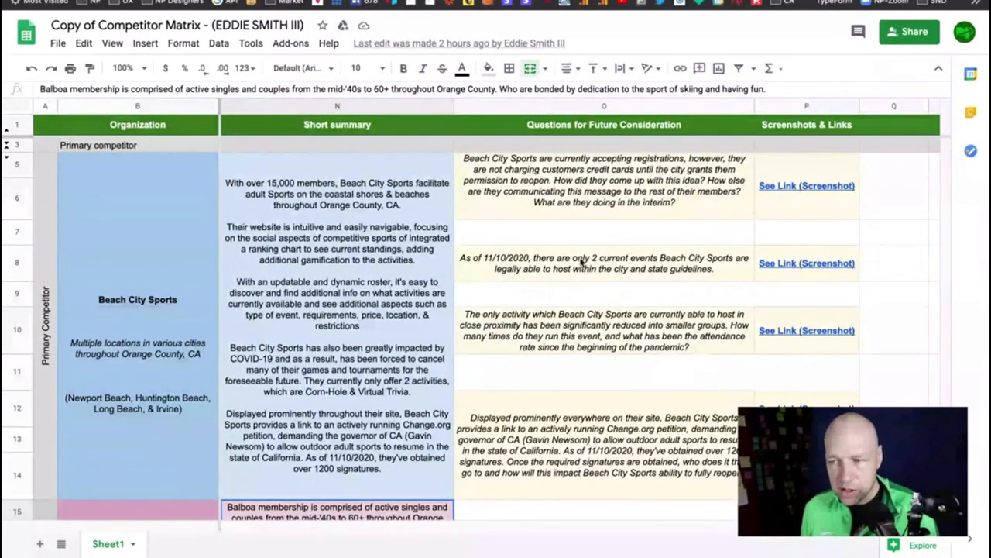
{"action": "left_click", "coordinate": [806, 262]}
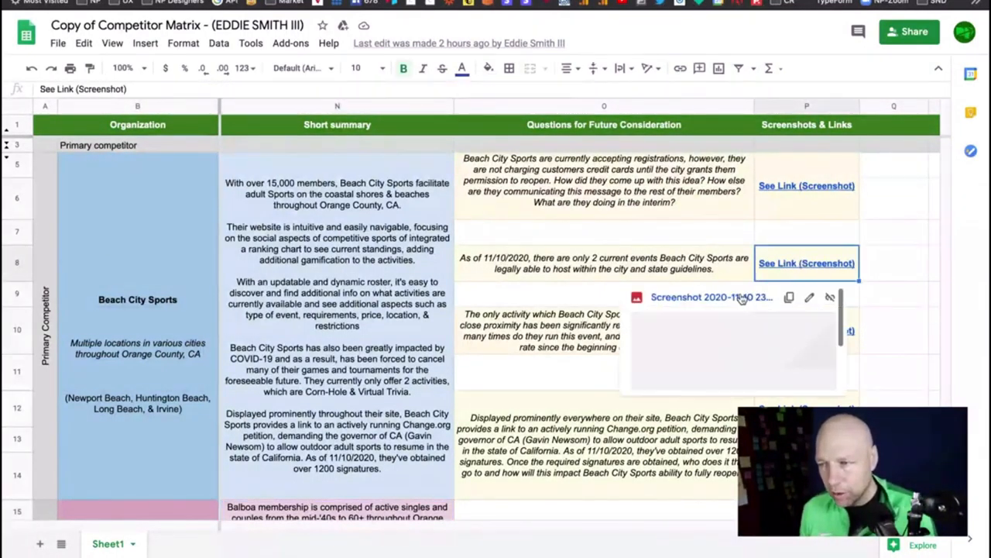
{"action": "left_click", "coordinate": [711, 297]}
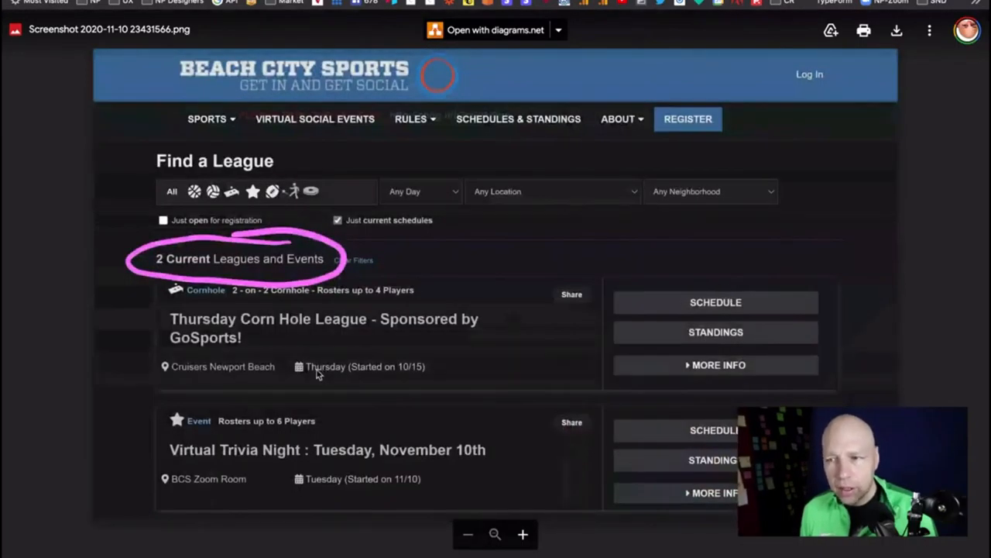
{"action": "mouse_move", "coordinate": [780, 90]}
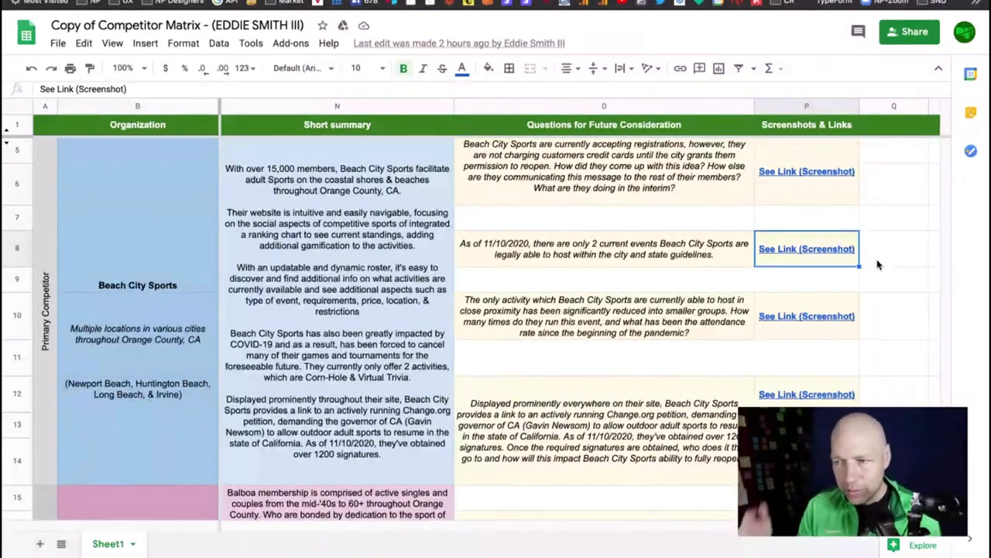
- Scroll through the Balboa and Volitude rows and preview Volitude Sports' linked screenshot
{"action": "scroll", "scroll_direction": "down", "scroll_amount": 3}
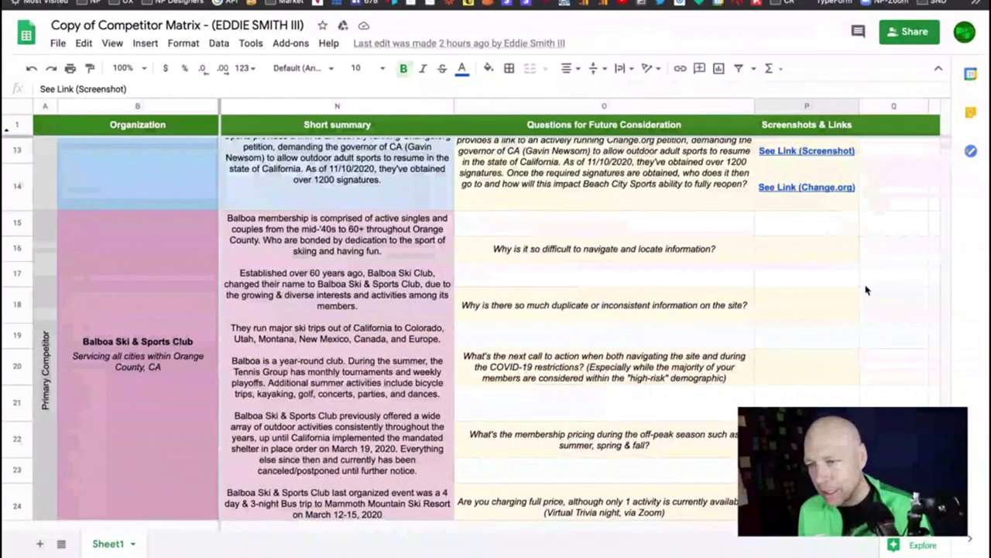
{"action": "scroll", "scroll_direction": "down", "scroll_amount": 3}
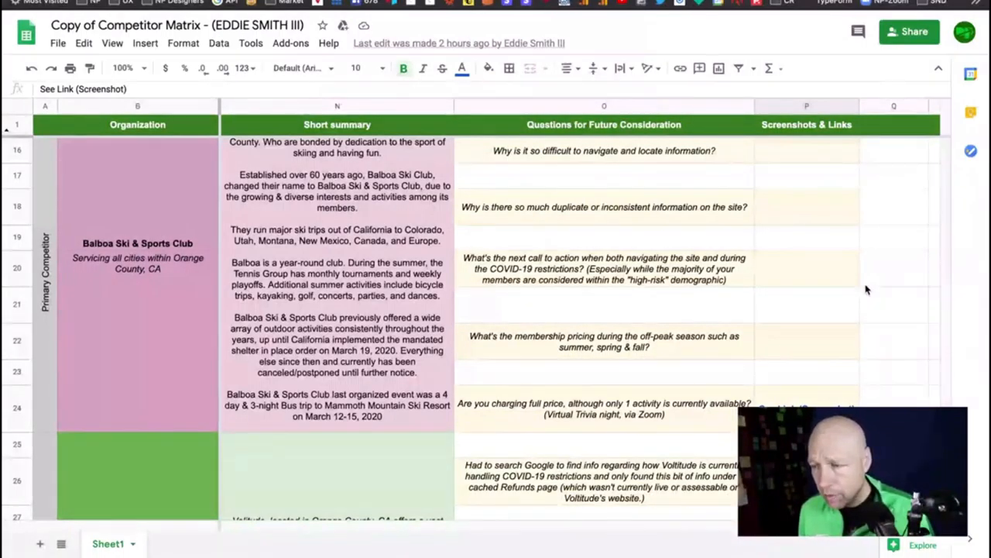
{"action": "mouse_move", "coordinate": [649, 416]}
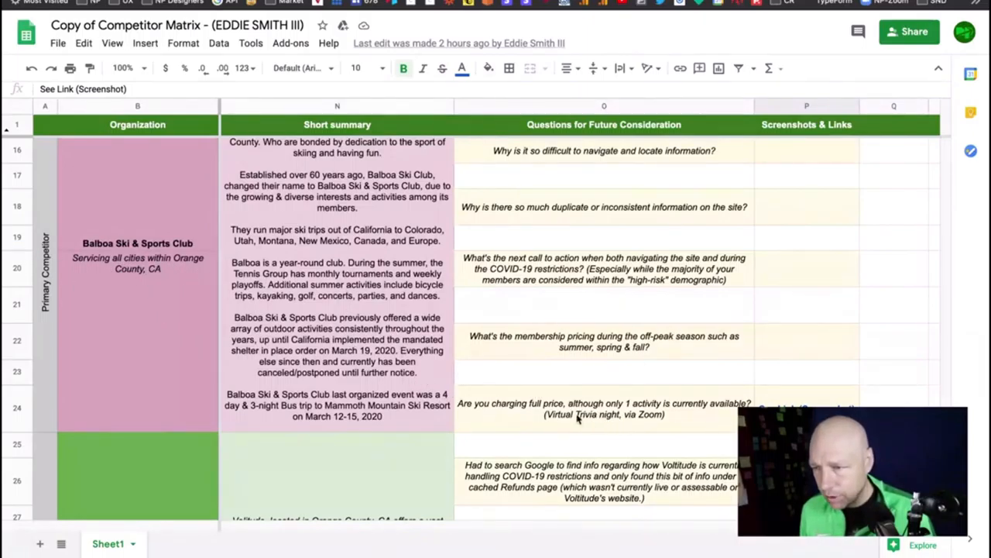
{"action": "scroll", "scroll_direction": "down", "scroll_amount": 3}
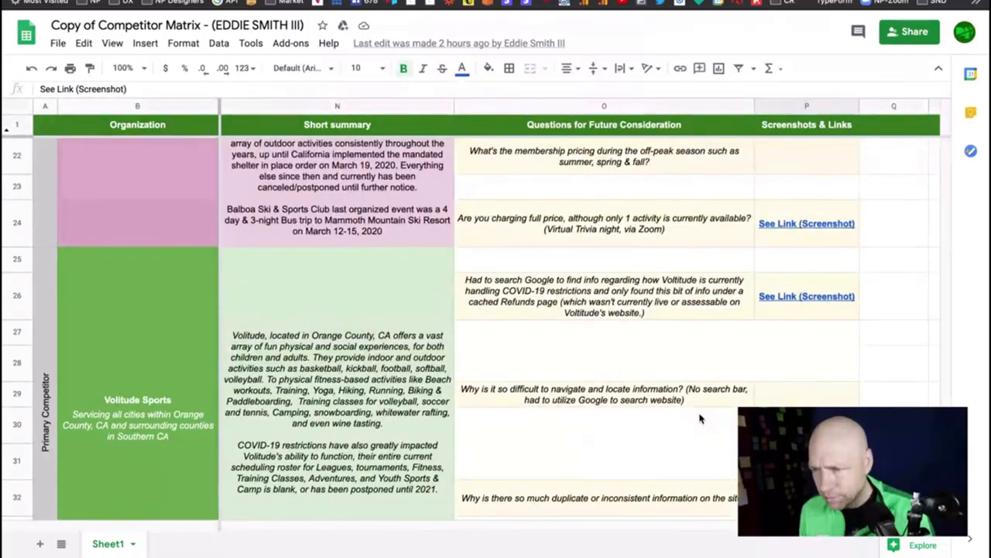
{"action": "mouse_move", "coordinate": [604, 298]}
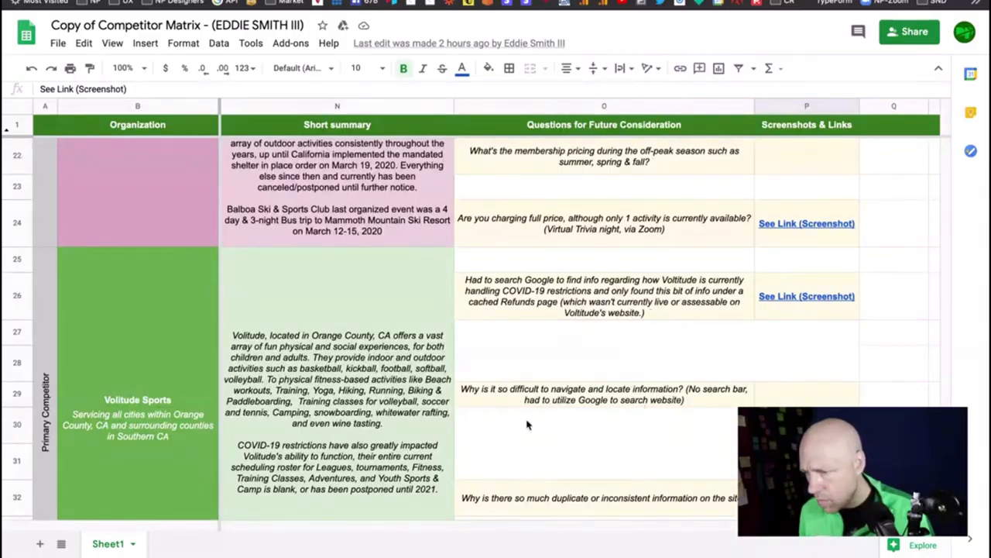
{"action": "scroll", "scroll_direction": "down", "scroll_amount": 3}
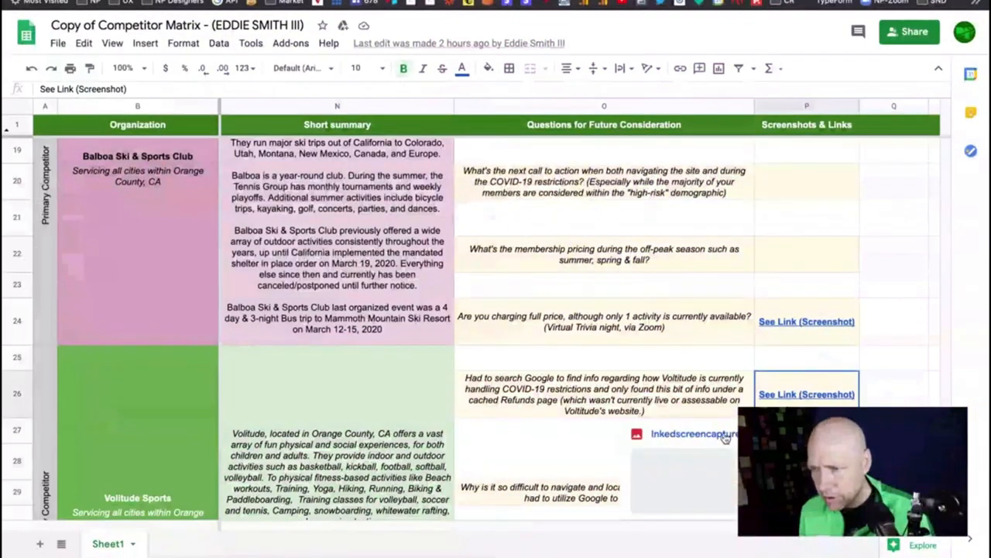
{"action": "left_click", "coordinate": [693, 433]}
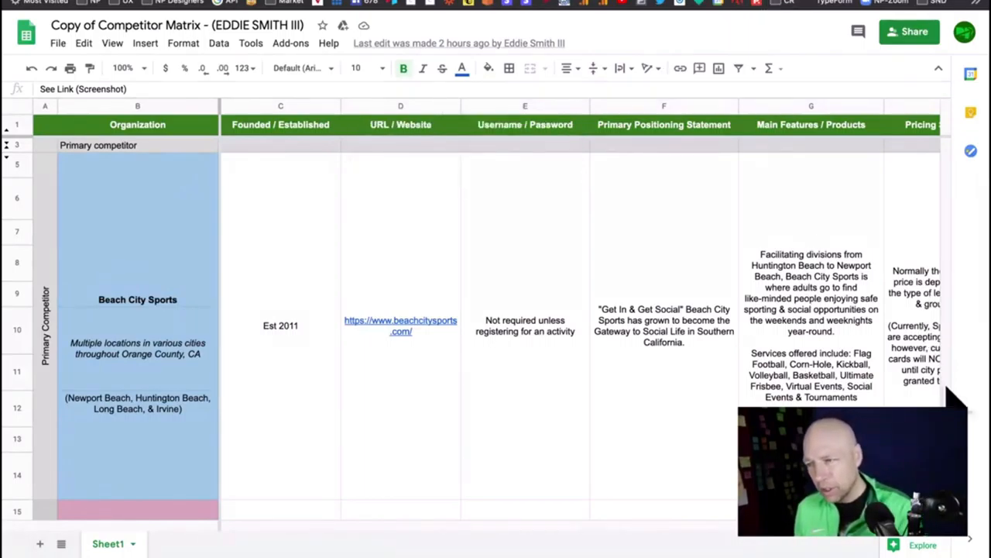
- Scroll the matrix right before moving to the Fresh Market Case Study - Post UI document
{"action": "scroll", "scroll_direction": "right", "scroll_amount": 3}
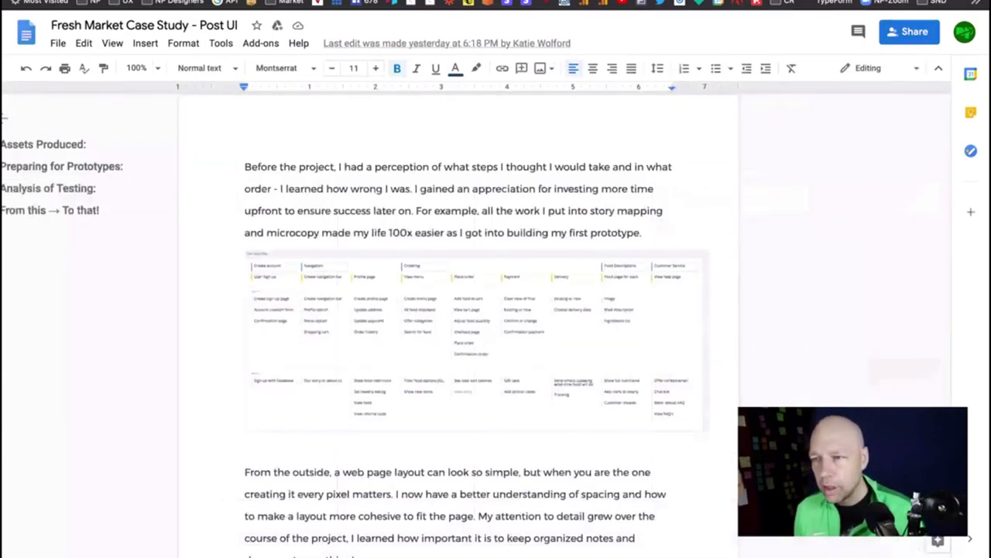
- Scroll up to the Fresh Market Meals cover image and Overview heading
{"action": "scroll", "scroll_direction": "up", "scroll_amount": 3}
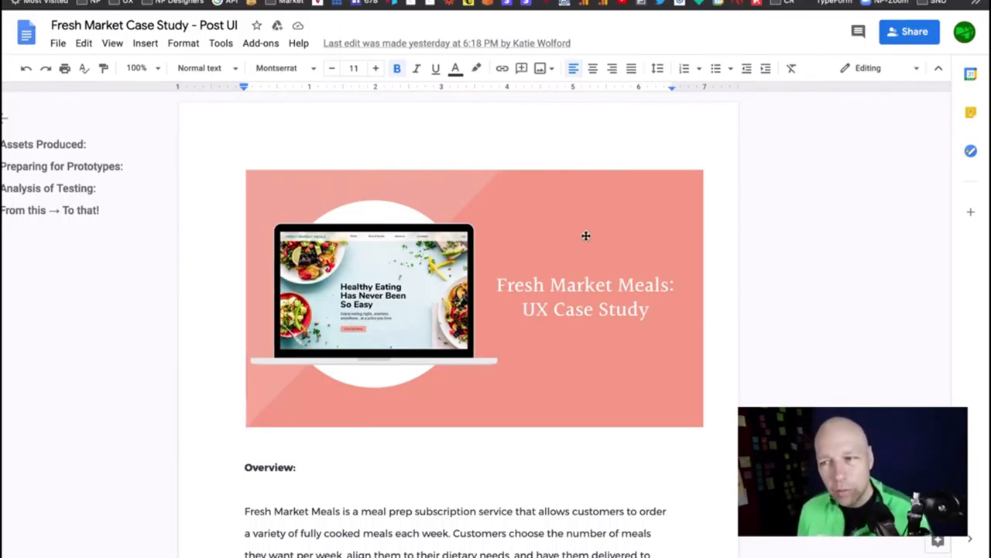
- Scroll to the Hello Fresh and Blue Apron passage and its market-saturation comment
{"action": "scroll", "scroll_direction": "down", "scroll_amount": 3}
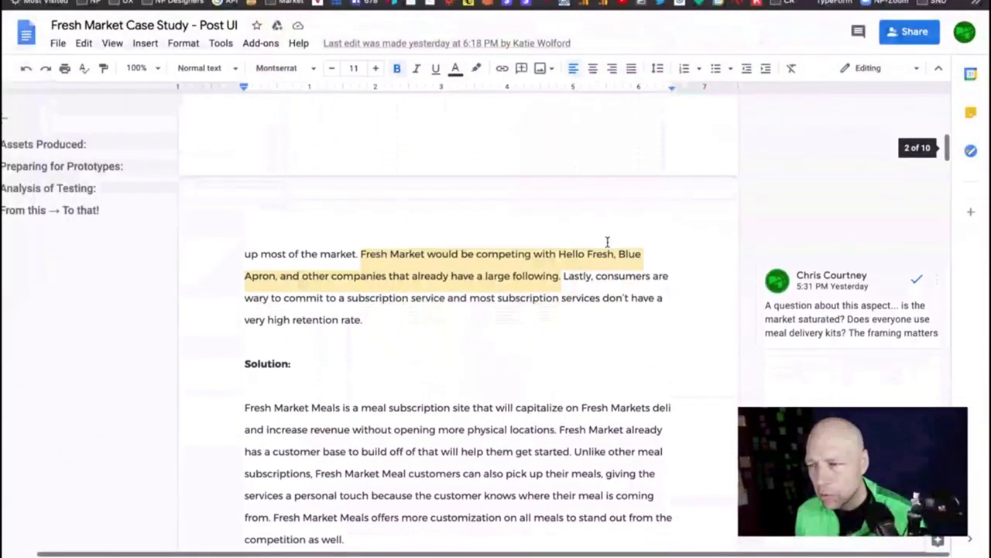
{"action": "scroll", "scroll_direction": "down", "scroll_amount": 3}
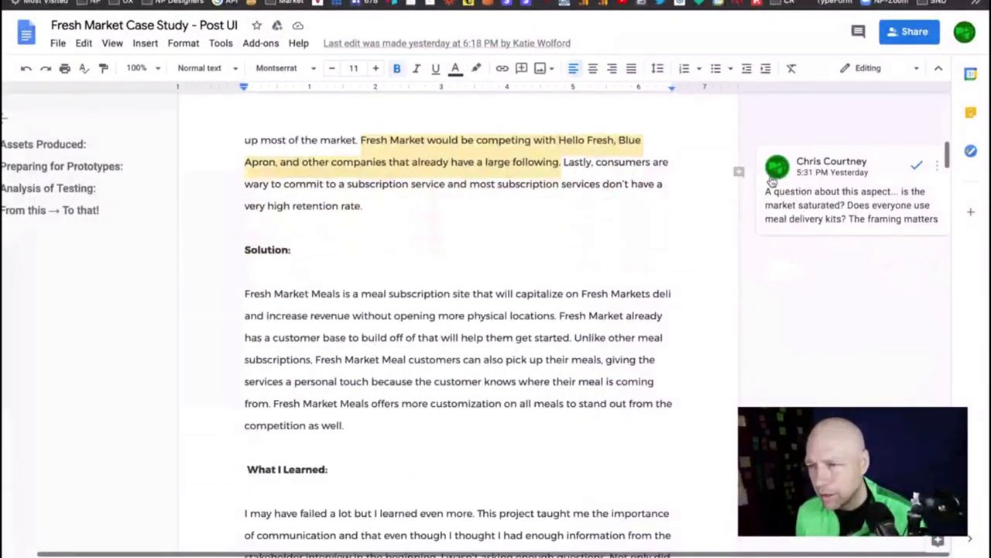
{"action": "mouse_move", "coordinate": [716, 173]}
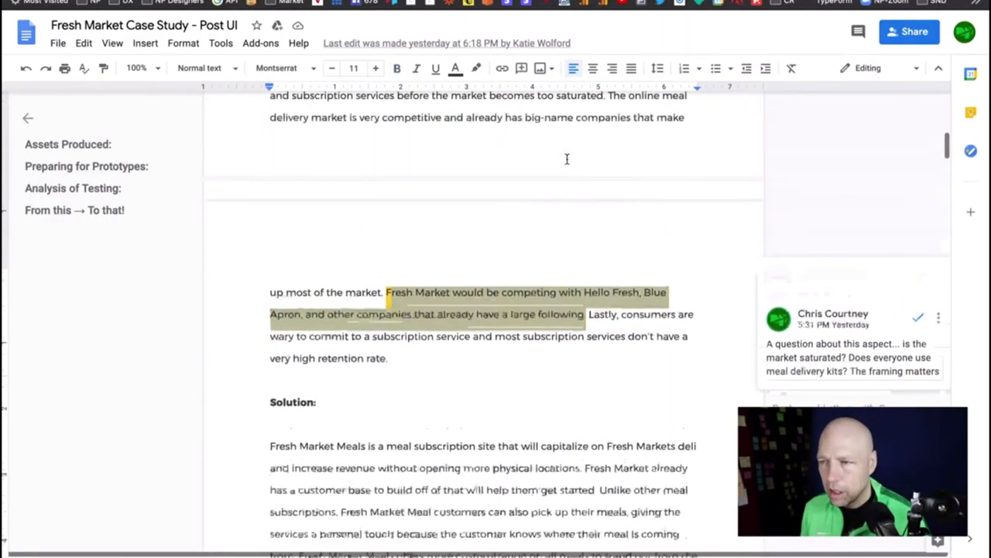
{"action": "scroll", "scroll_direction": "down", "scroll_amount": 3}
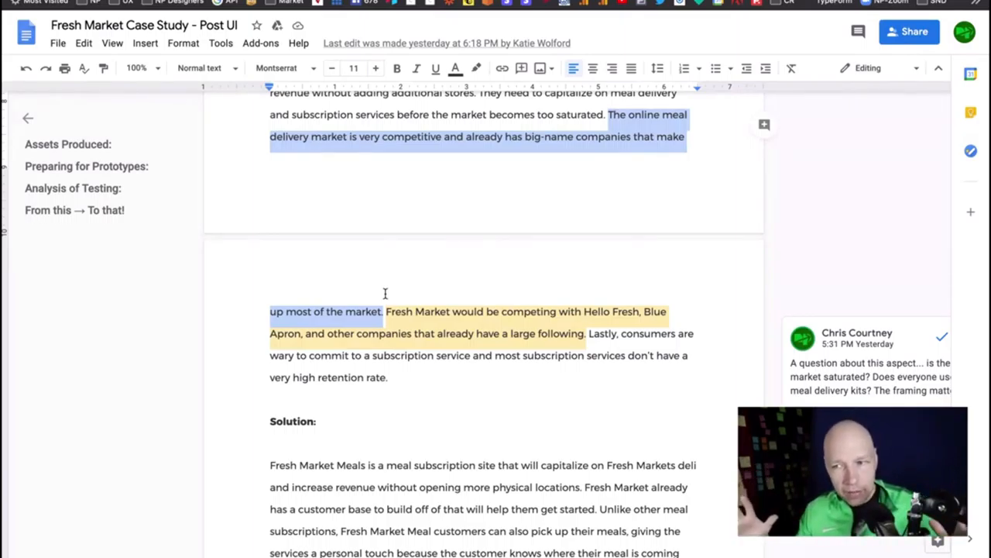
{"action": "mouse_move", "coordinate": [336, 286]}
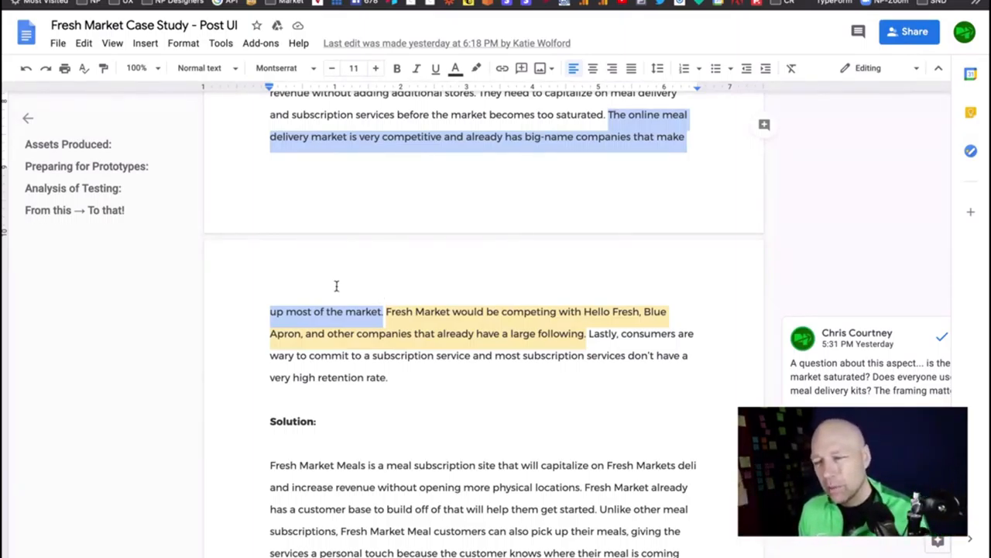
{"action": "mouse_move", "coordinate": [580, 337]}
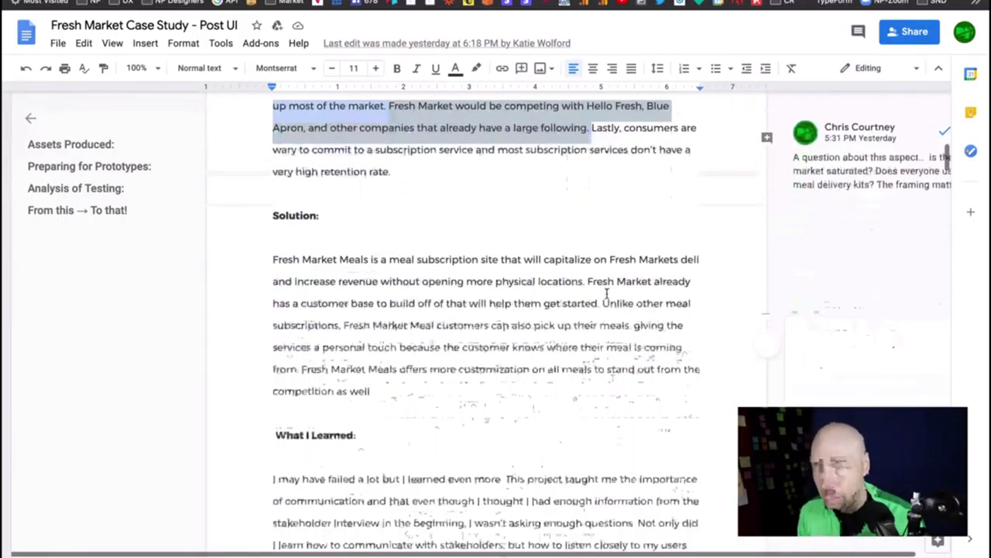
- Scroll down to What I Learned and highlight its opening phrase
{"action": "scroll", "scroll_direction": "down", "scroll_amount": 3}
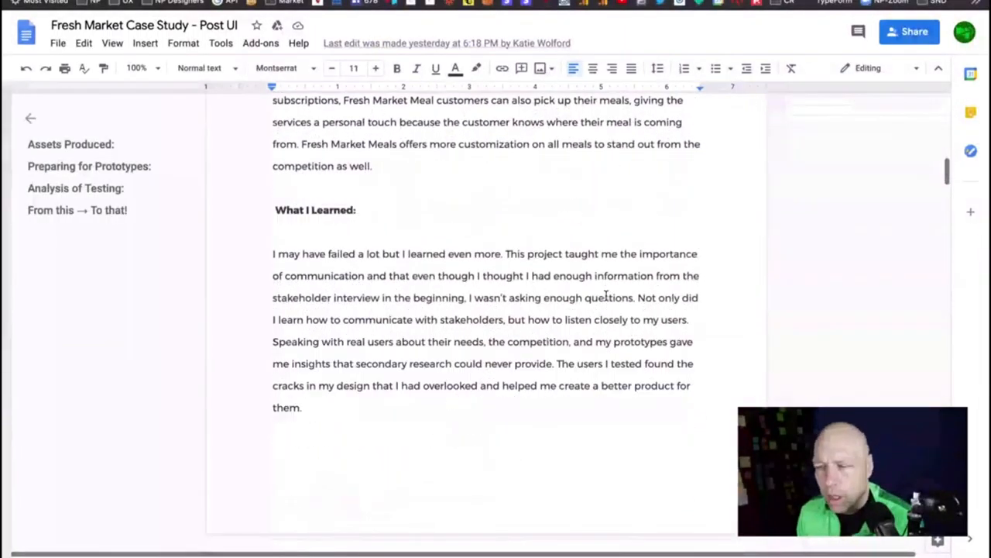
{"action": "left_click_drag", "start_coordinate": [272, 254], "coordinate": [438, 254]}
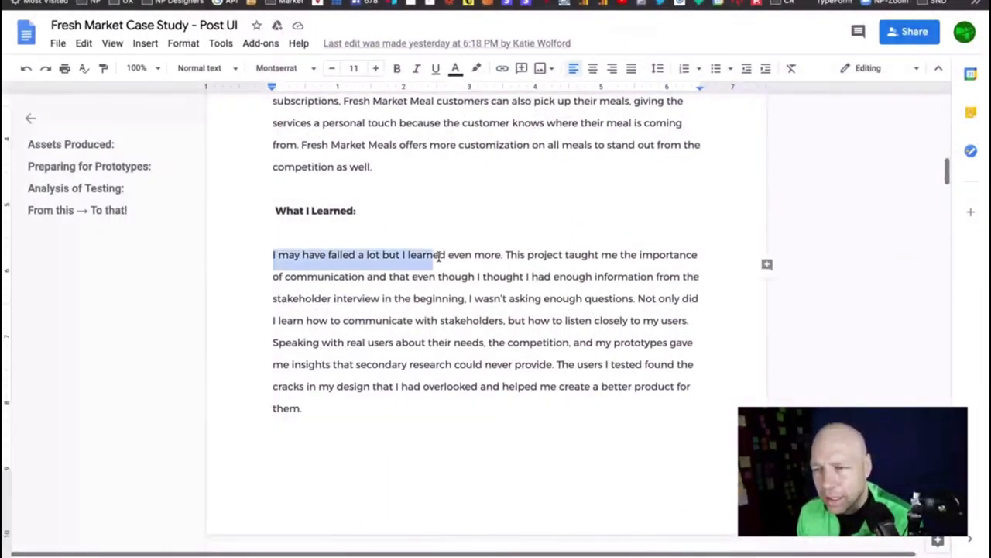
{"action": "left_click_drag", "start_coordinate": [436, 254], "coordinate": [502, 254]}
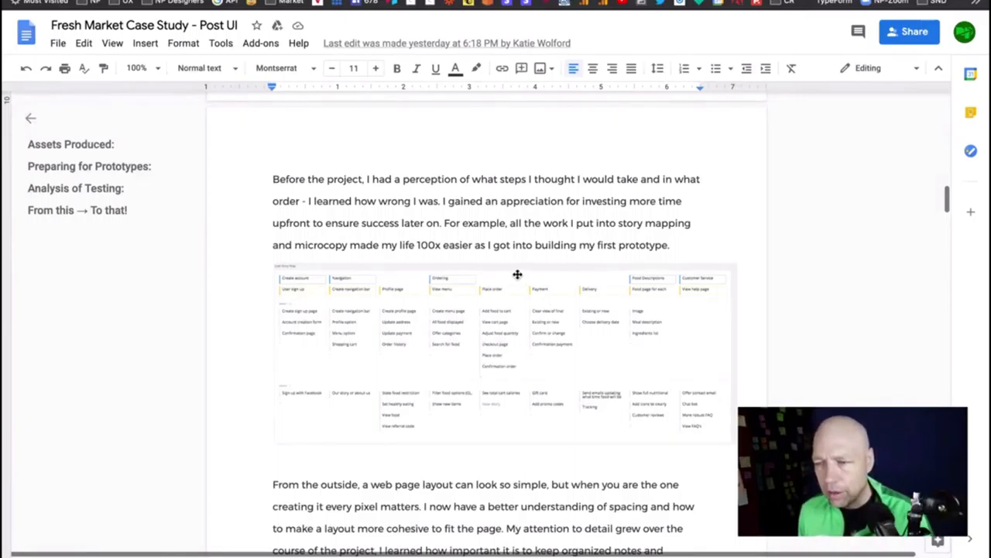
- Scroll past the story-map image to the layout reflection and landing page and menu mockups
{"action": "scroll", "scroll_direction": "down", "scroll_amount": 3}
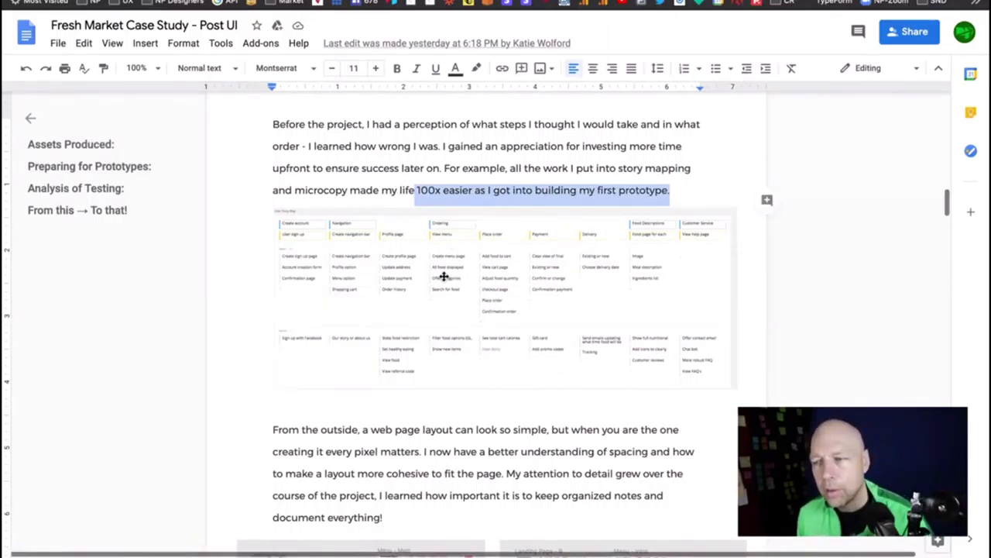
{"action": "mouse_move", "coordinate": [323, 346]}
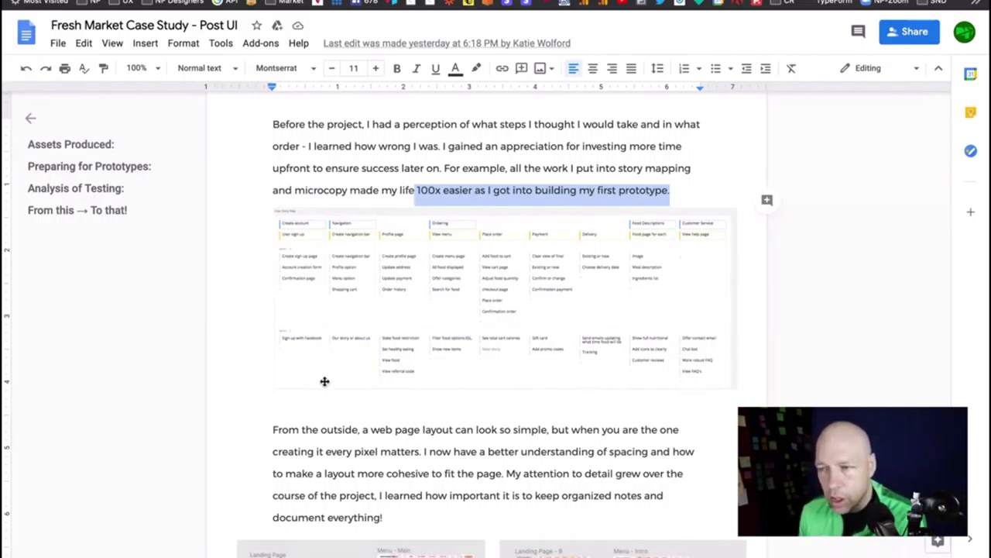
{"action": "mouse_move", "coordinate": [703, 212]}
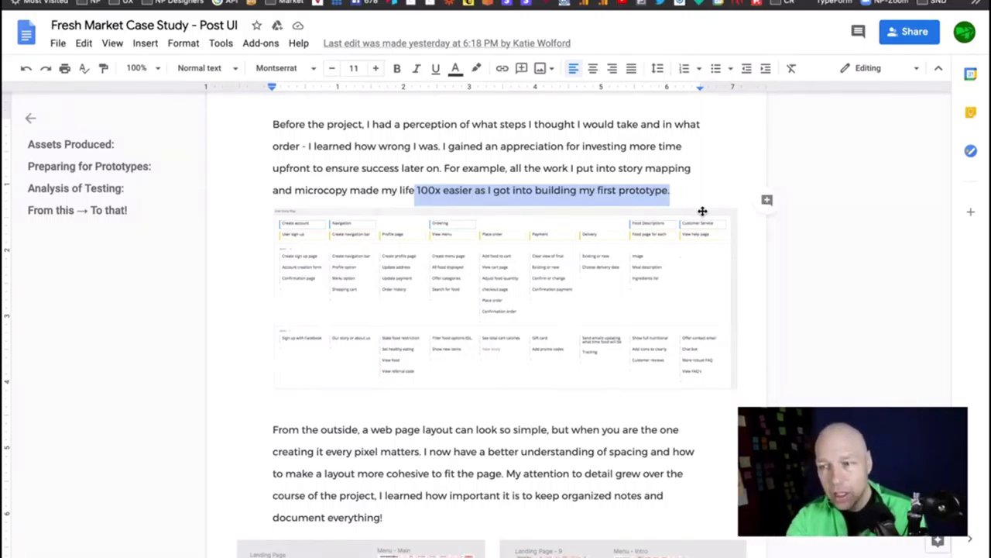
{"action": "scroll", "scroll_direction": "down", "scroll_amount": 3}
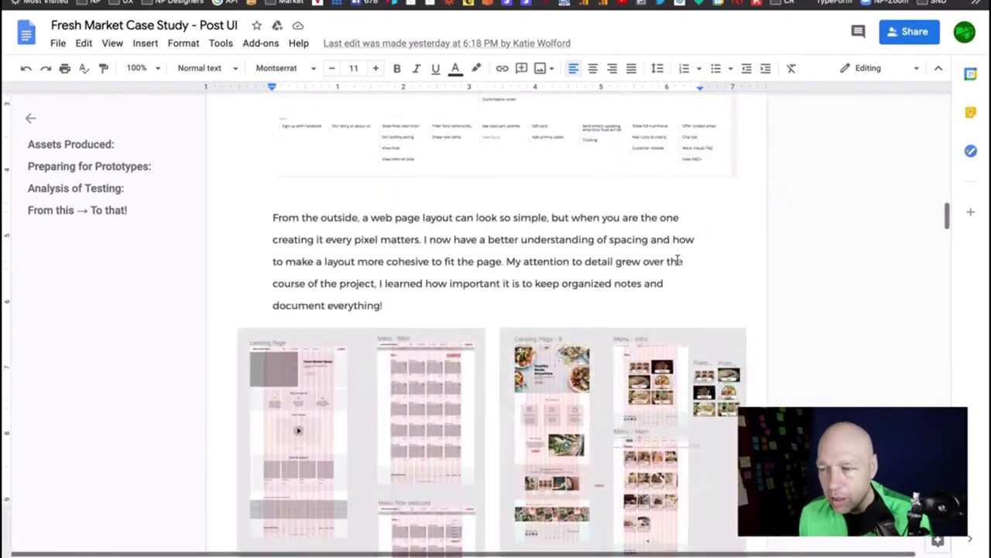
- Scroll past the wireframe mockups to the Assets Produced list of Research, User Survey and Competitor testing links
{"action": "scroll", "scroll_direction": "down", "scroll_amount": 3}
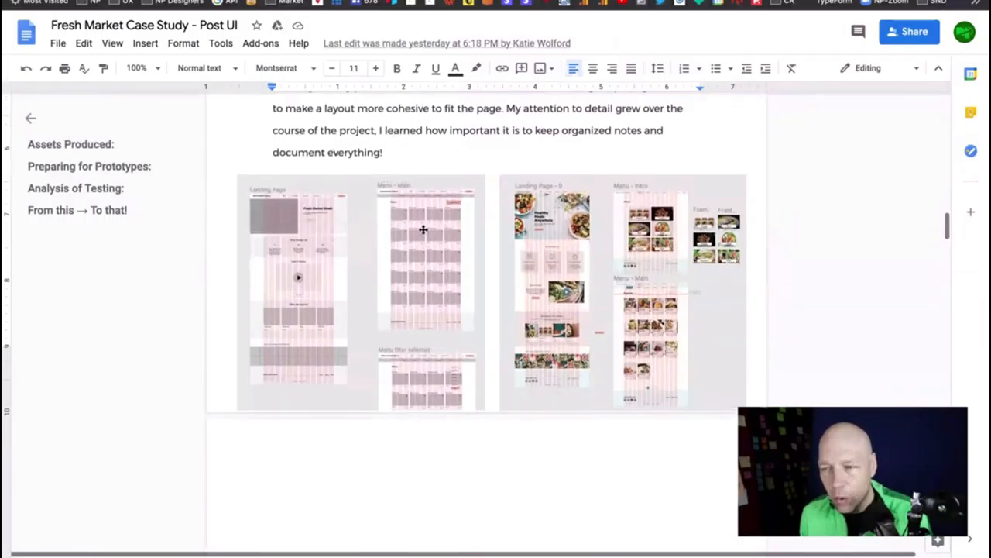
{"action": "mouse_move", "coordinate": [557, 329]}
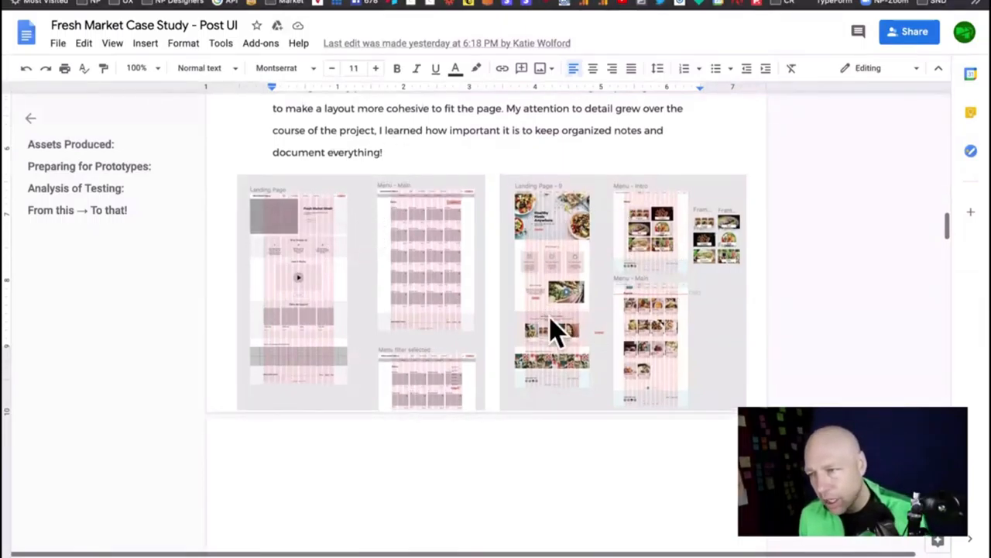
{"action": "scroll", "scroll_direction": "down", "scroll_amount": 3}
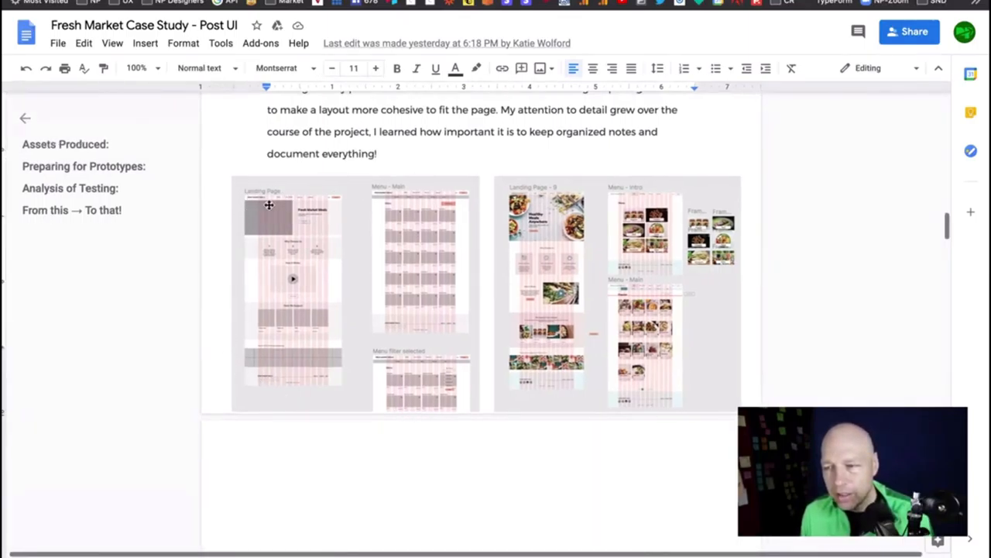
{"action": "mouse_move", "coordinate": [393, 201]}
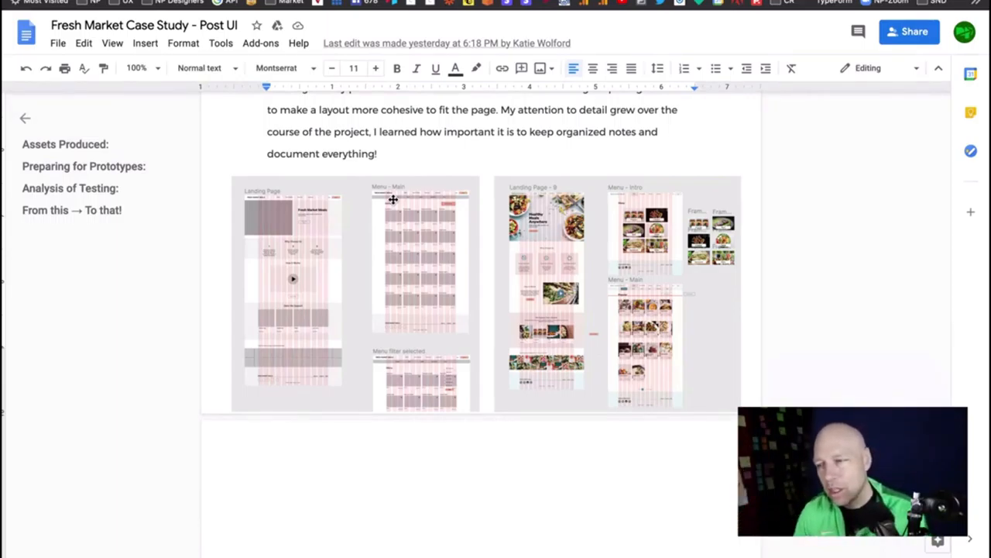
{"action": "mouse_move", "coordinate": [293, 271]}
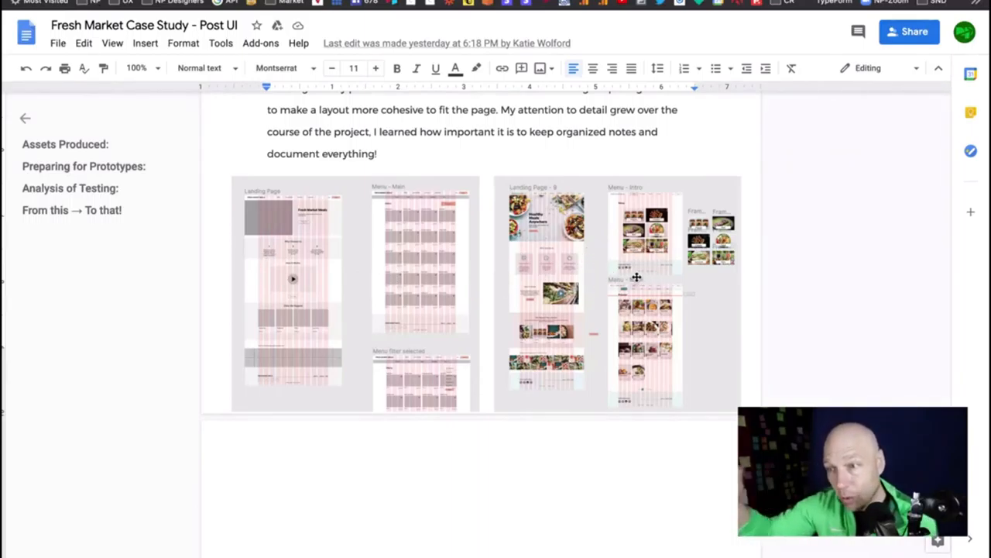
{"action": "scroll", "scroll_direction": "down", "scroll_amount": 3}
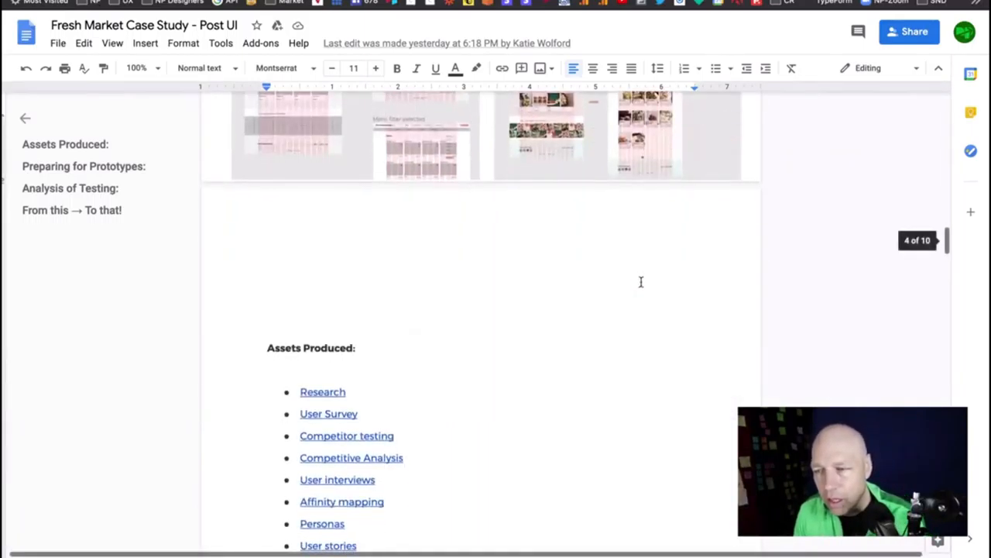
- Scroll through the Assets Produced list and Research section to the three-user-interviews paragraph
{"action": "scroll", "scroll_direction": "down", "scroll_amount": 3}
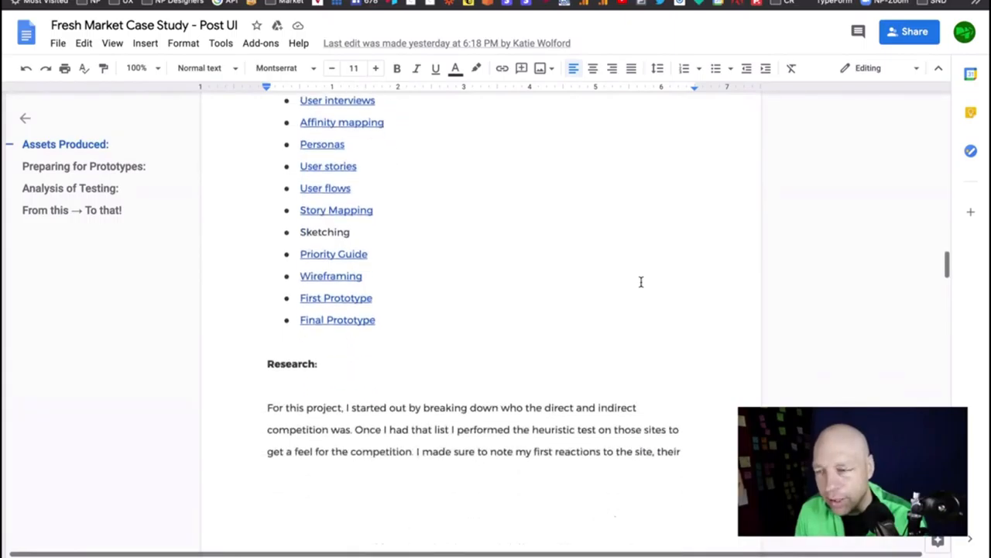
{"action": "scroll", "scroll_direction": "down", "scroll_amount": 3}
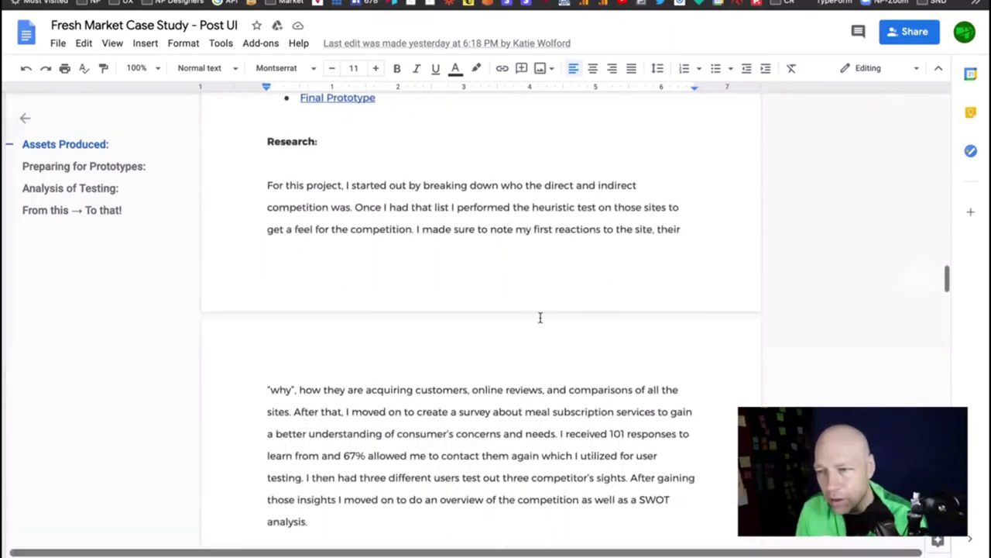
{"action": "scroll", "scroll_direction": "down", "scroll_amount": 3}
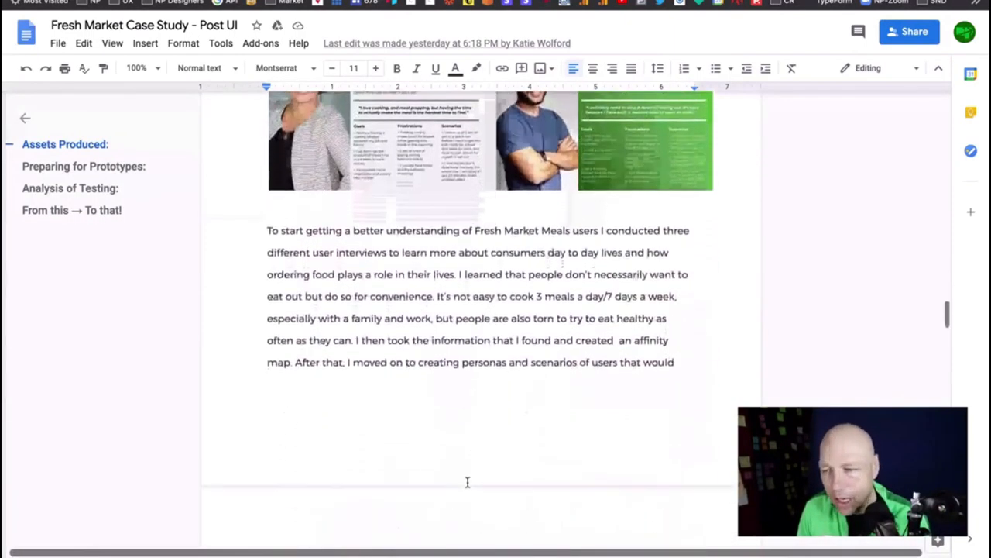
{"action": "scroll", "scroll_direction": "down", "scroll_amount": 3}
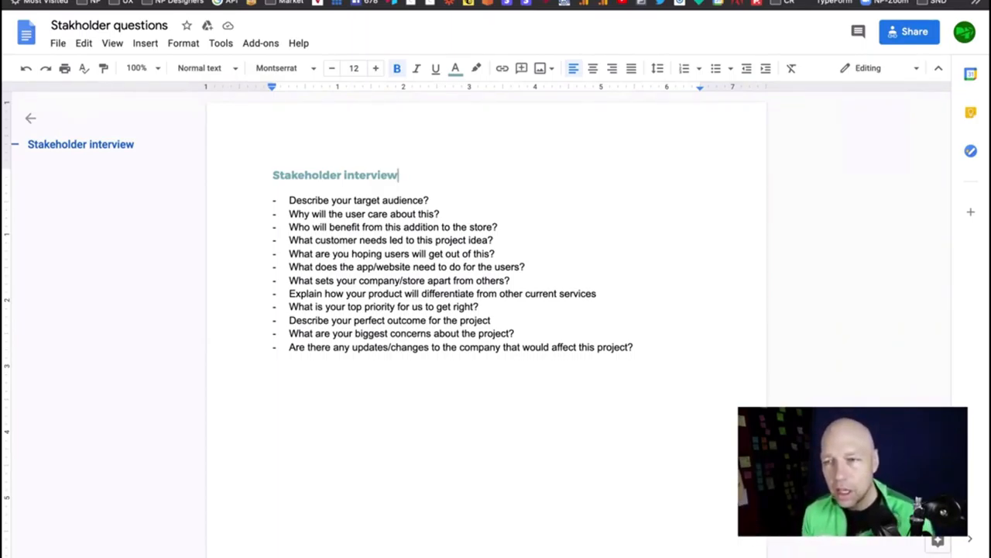
{"action": "mouse_move", "coordinate": [109, 25]}
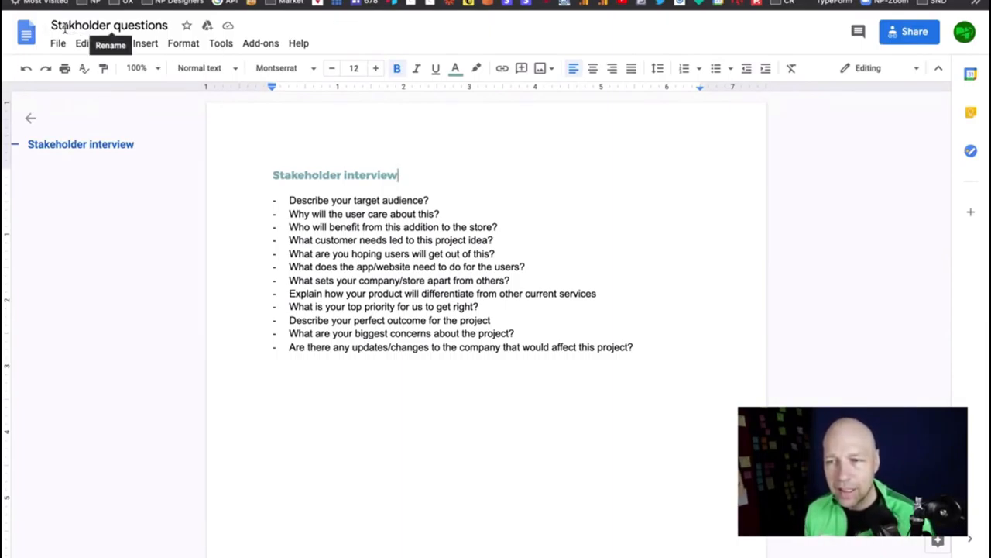
{"action": "mouse_move", "coordinate": [185, 108]}
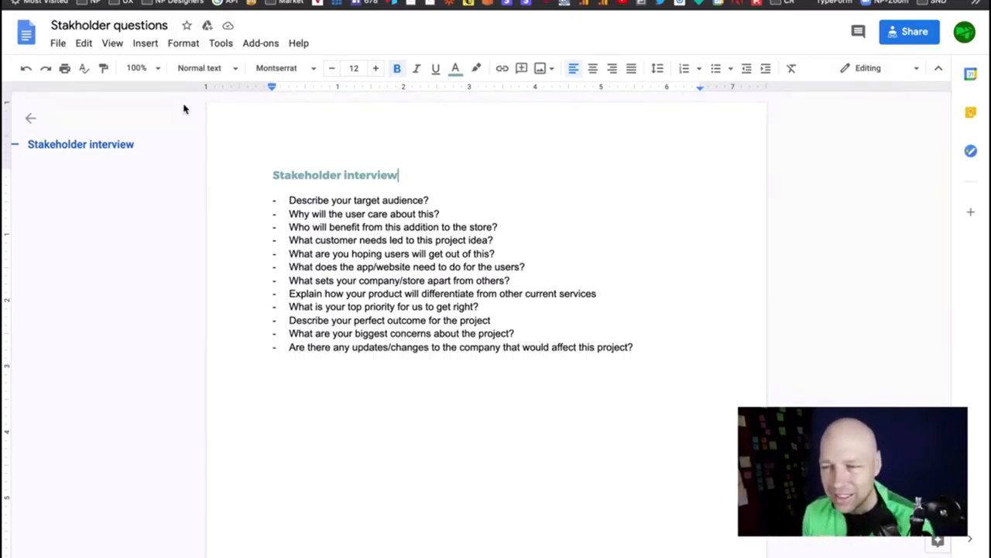
{"action": "mouse_move", "coordinate": [693, 235]}
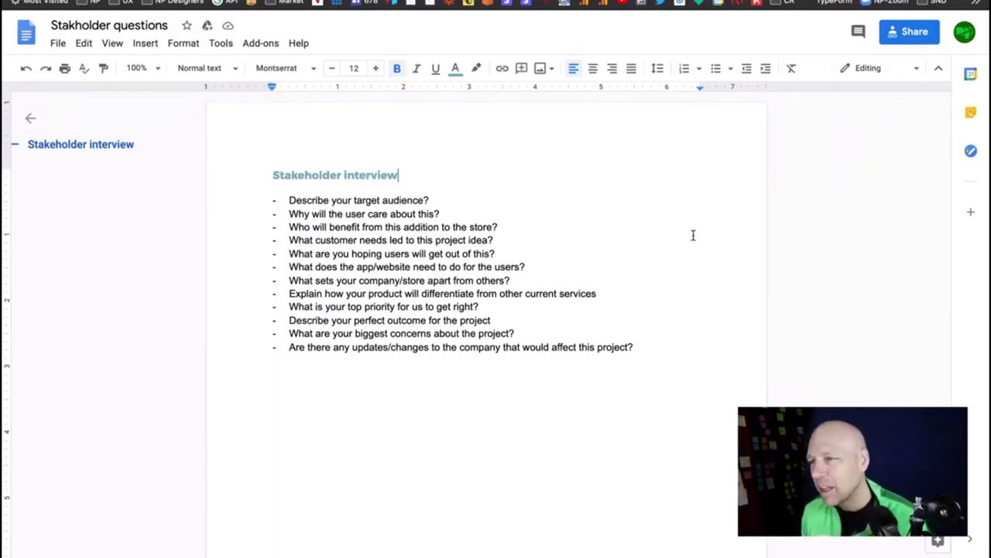
{"action": "mouse_move", "coordinate": [602, 201]}
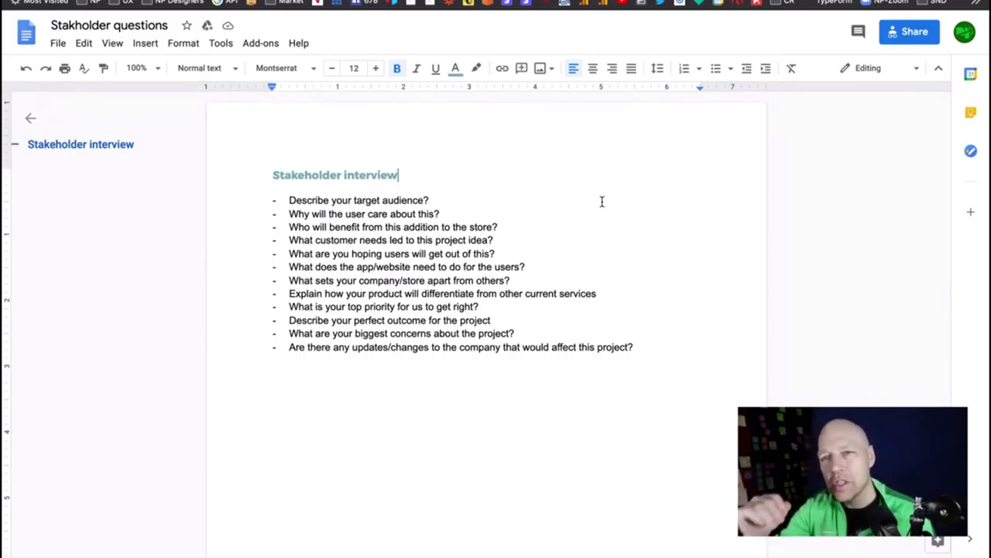